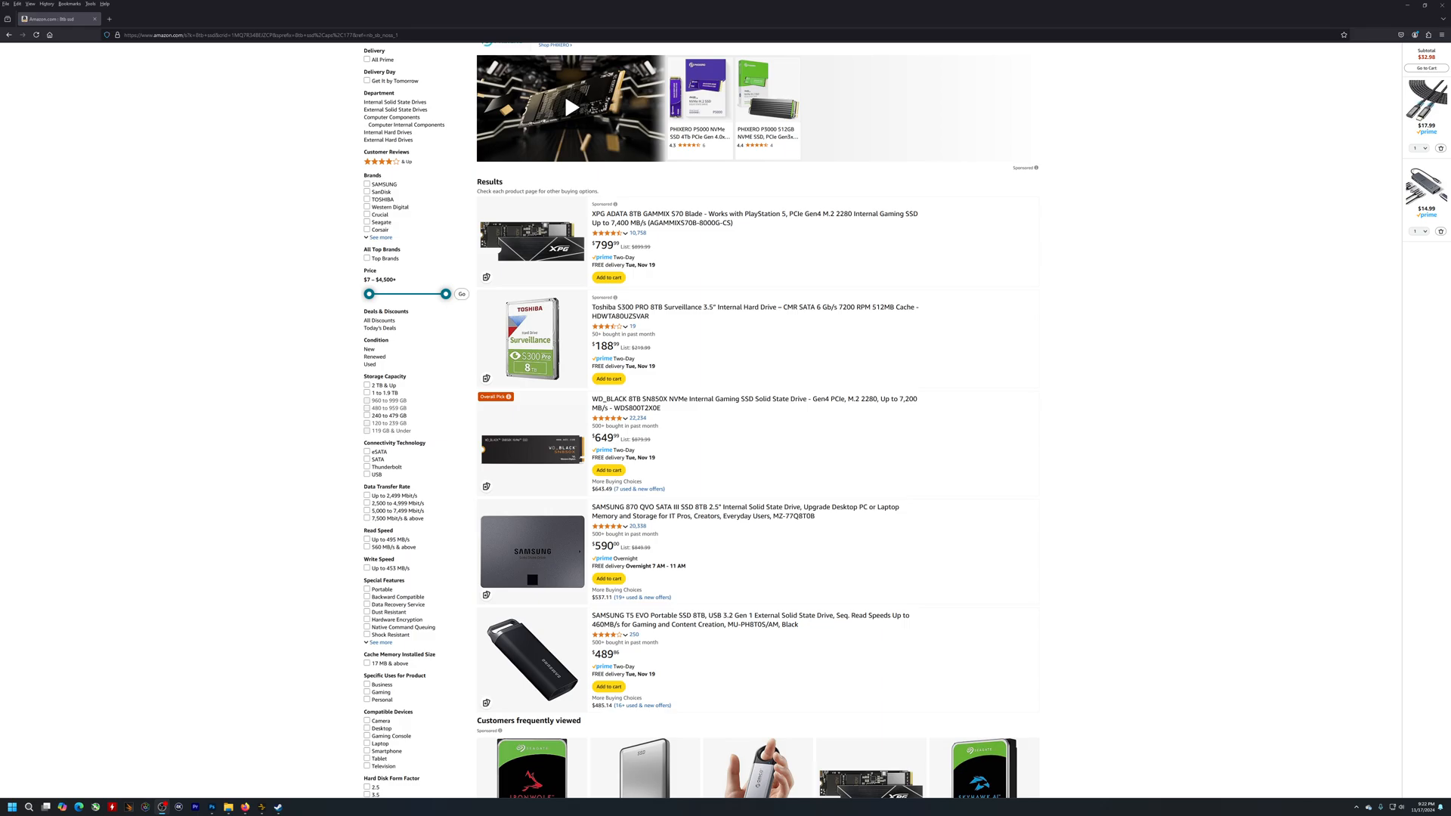
pyautogui.moveTo(219, 257)
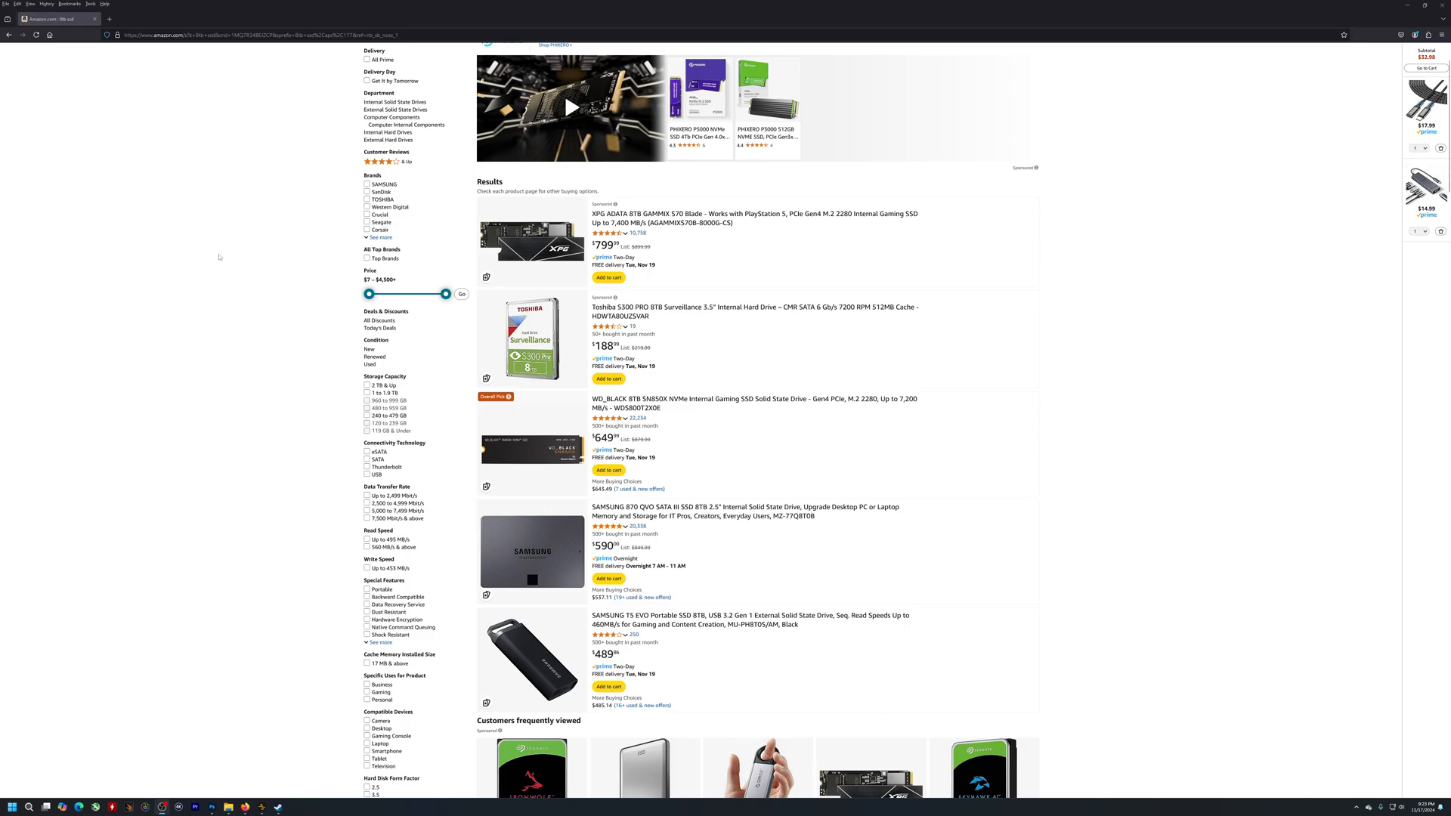
pyautogui.moveTo(846, 348)
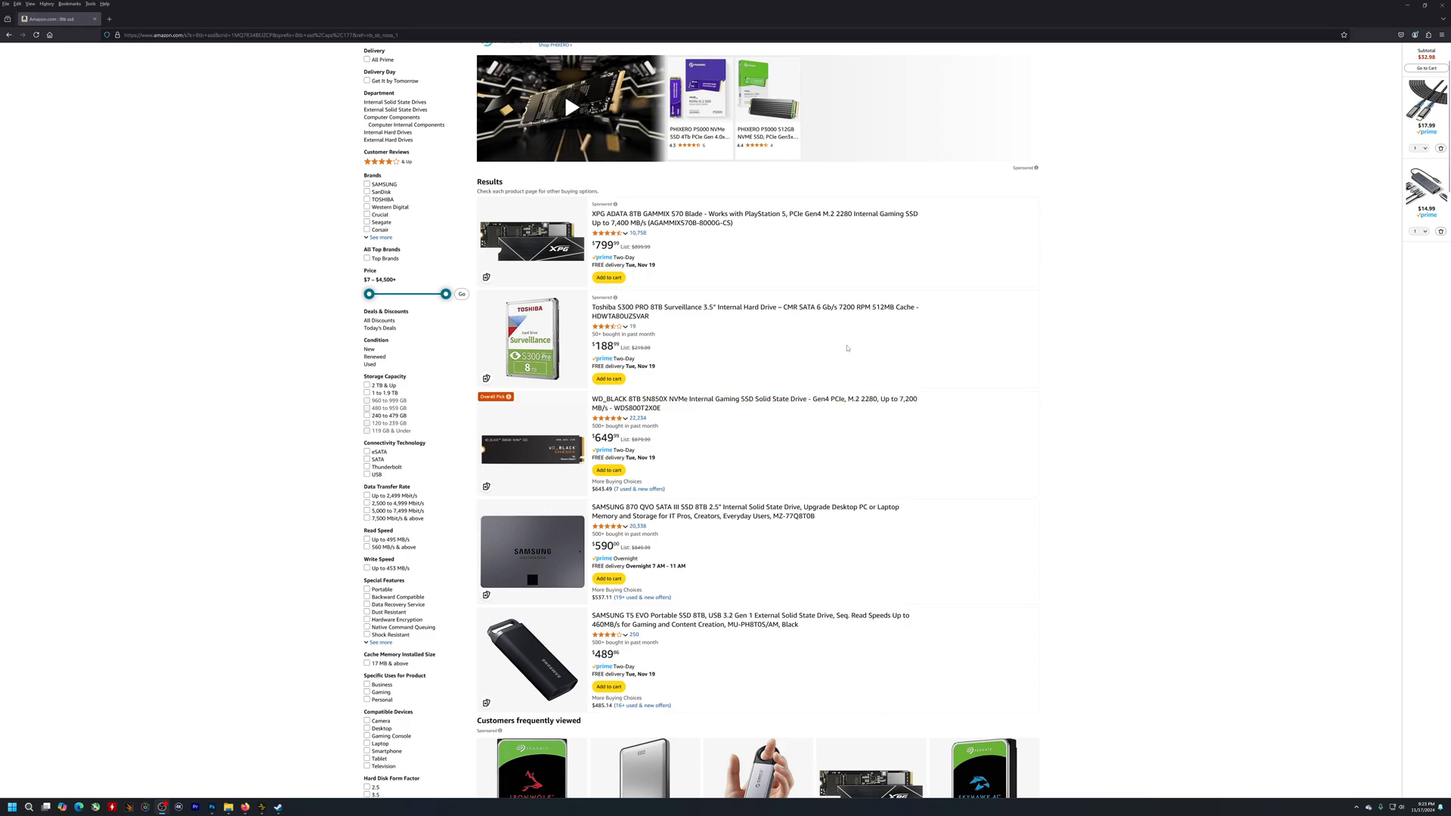
pyautogui.scroll(3)
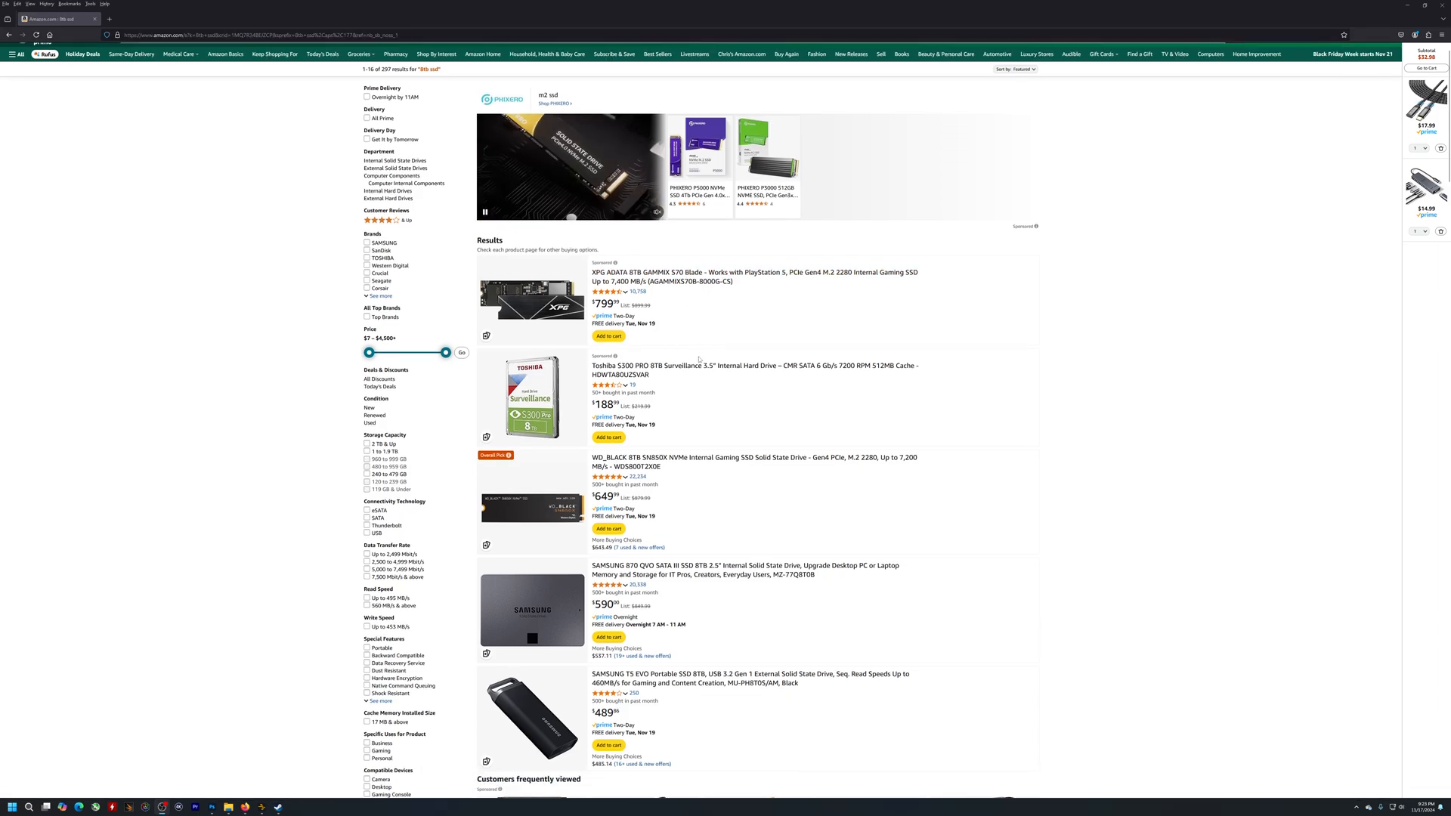
pyautogui.scroll(-3)
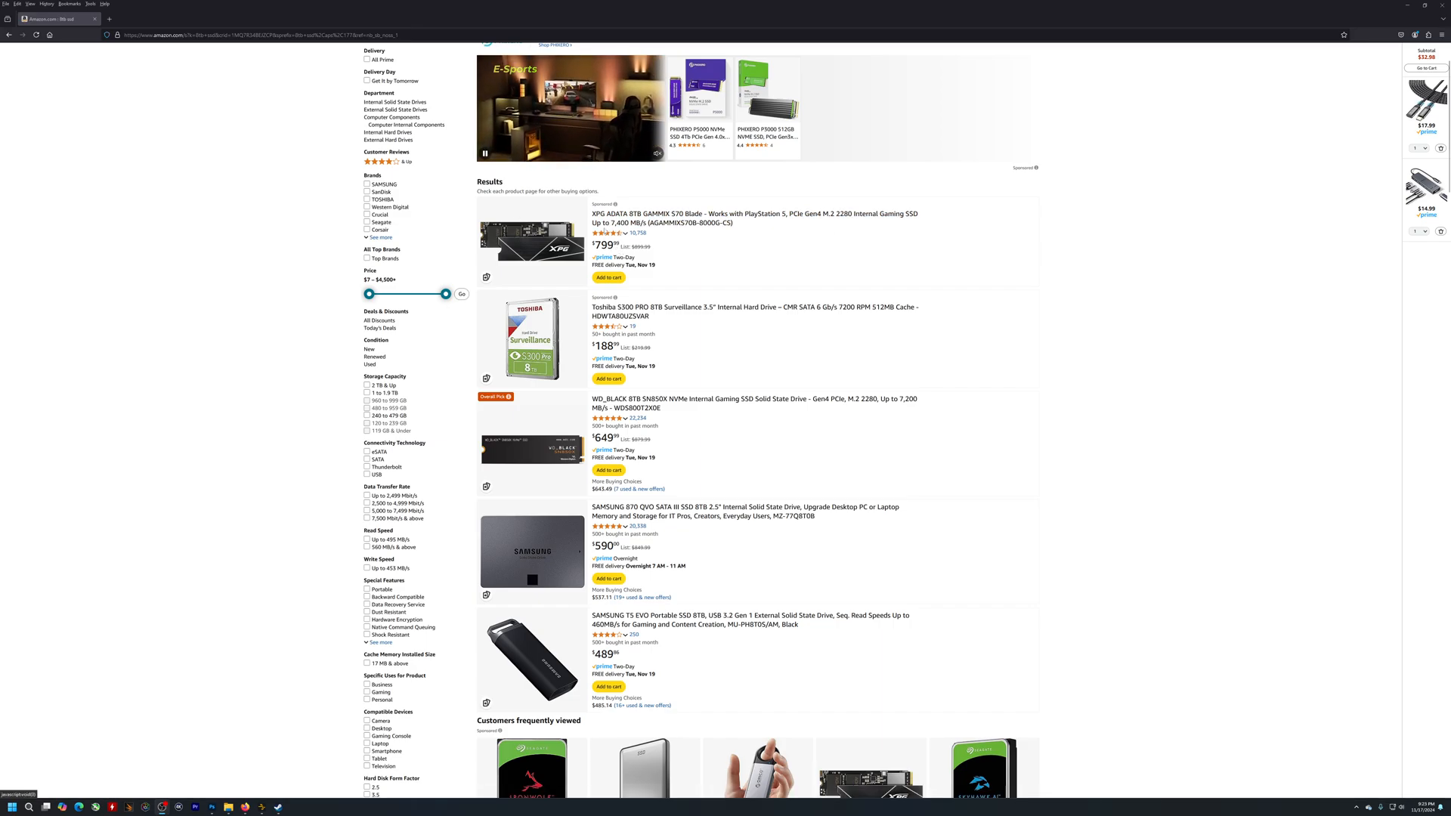
pyautogui.moveTo(664, 218)
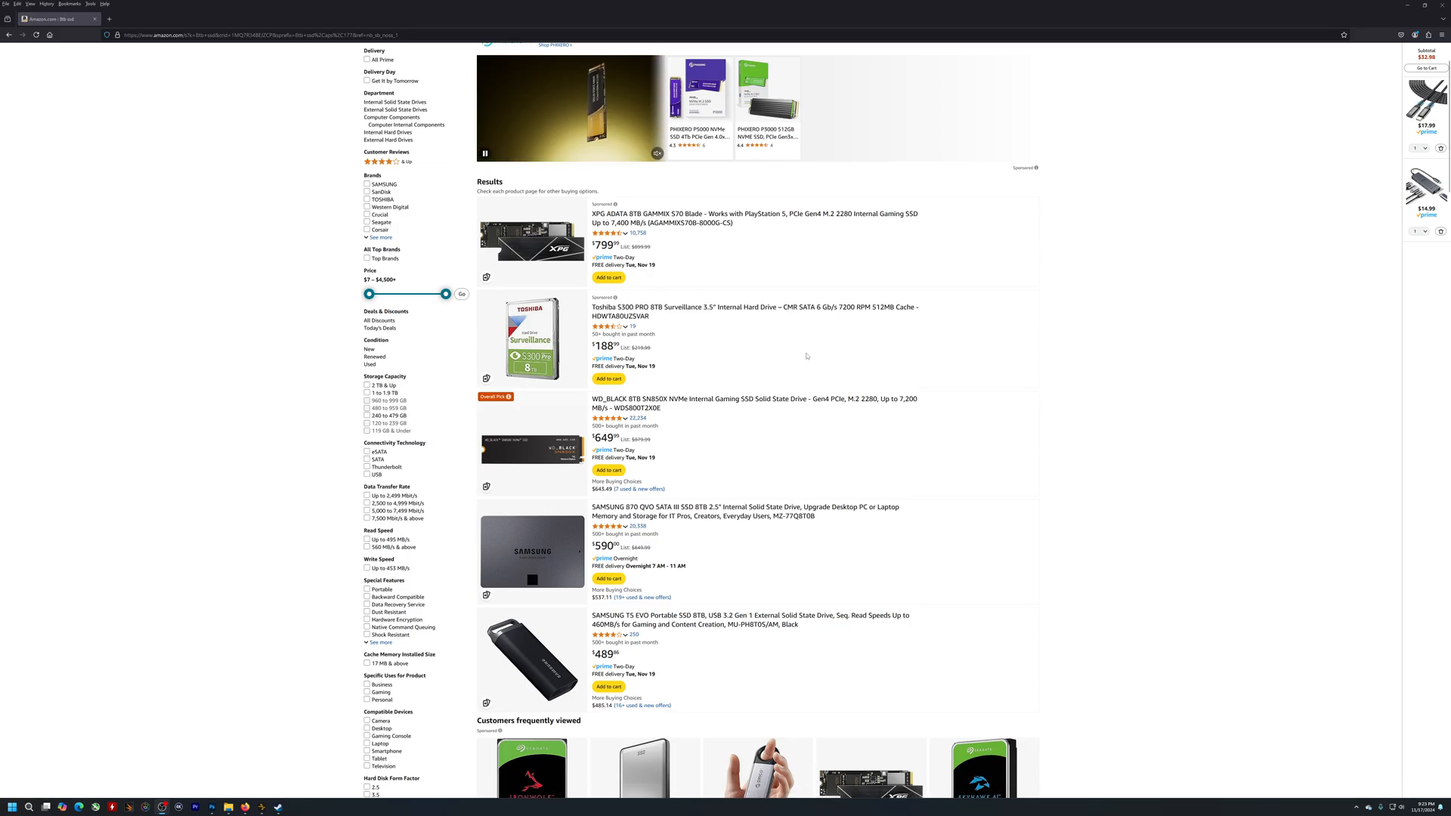
pyautogui.scroll(-3)
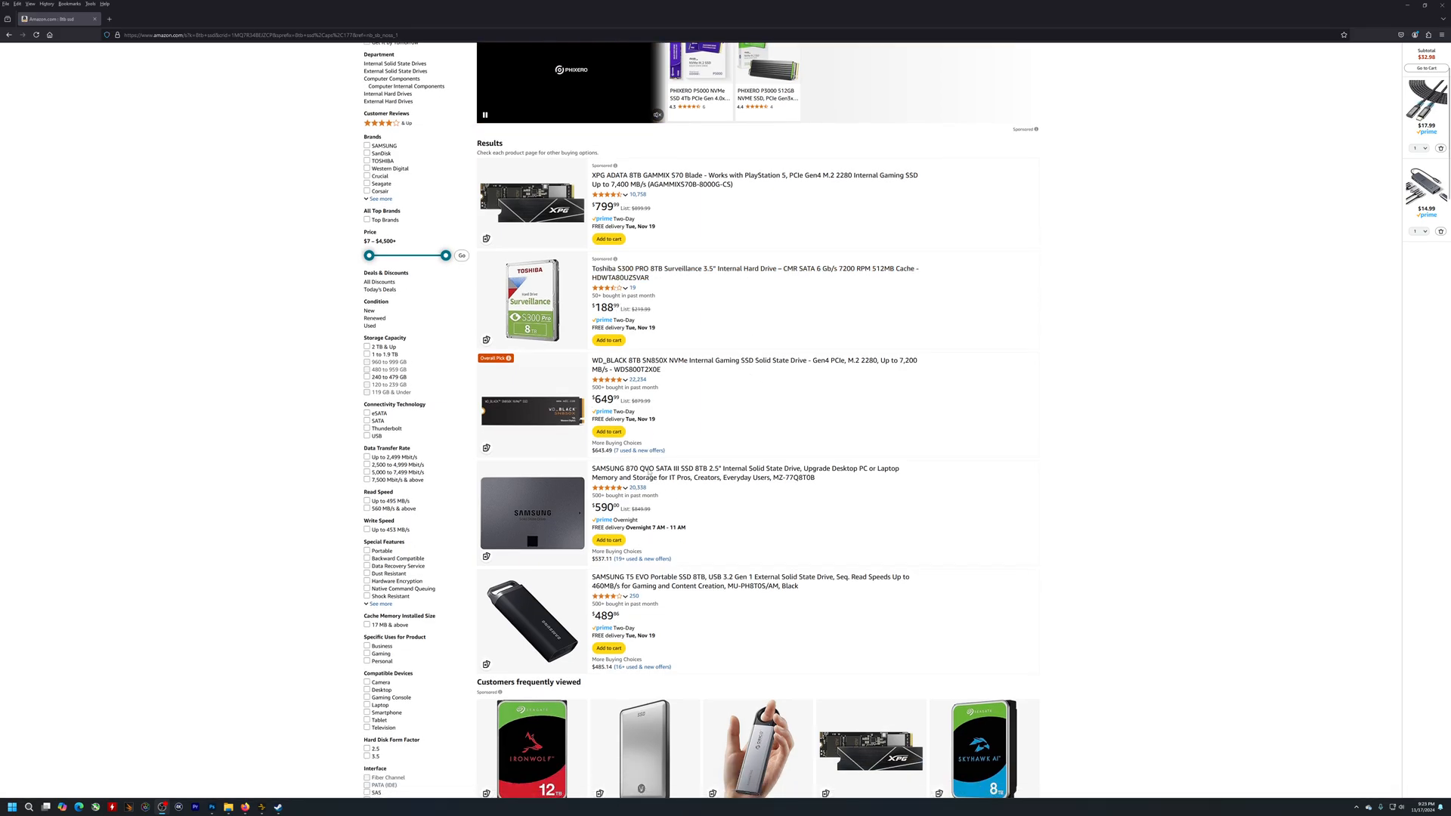
pyautogui.scroll(-3)
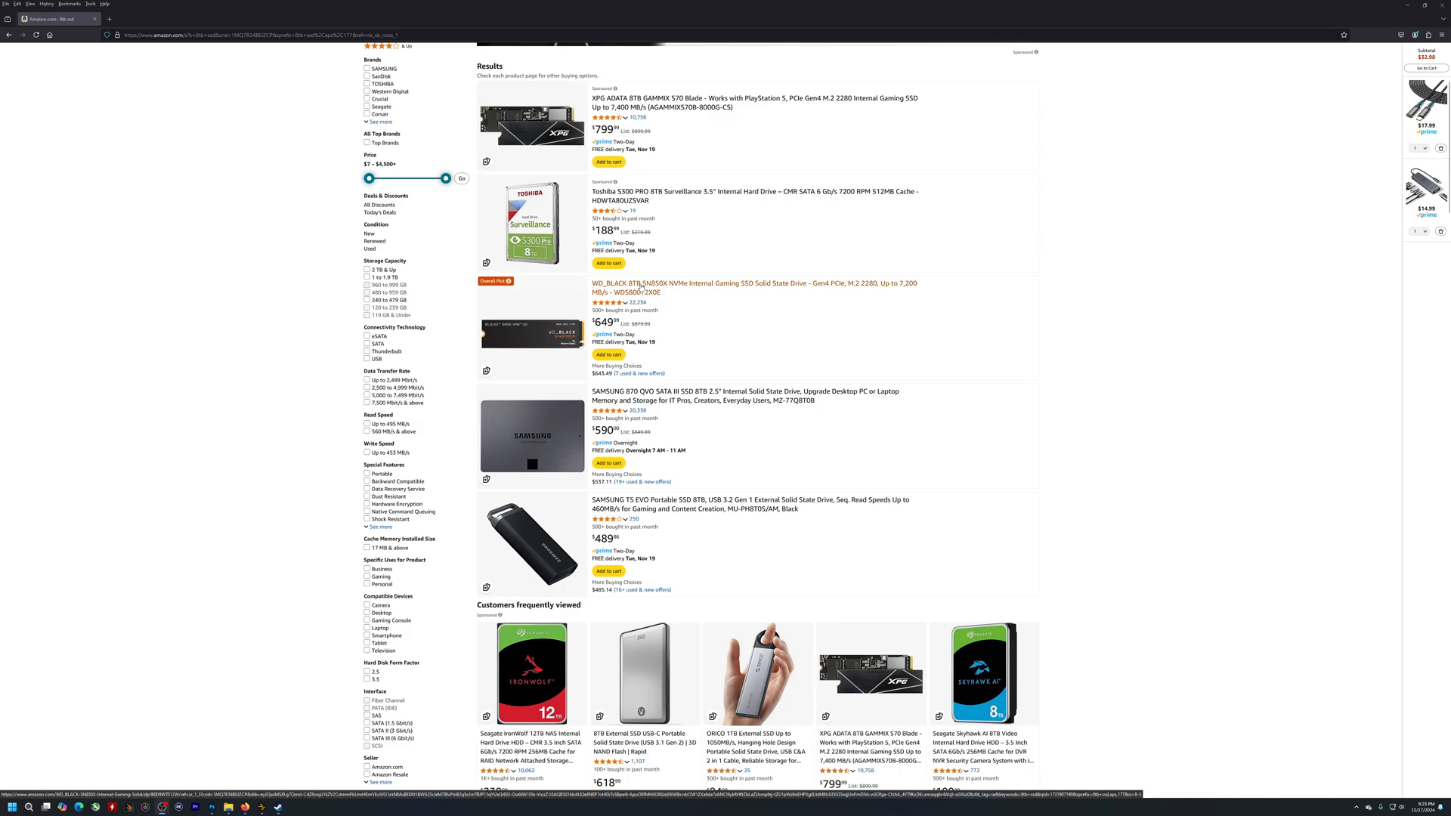
pyautogui.moveTo(767, 284)
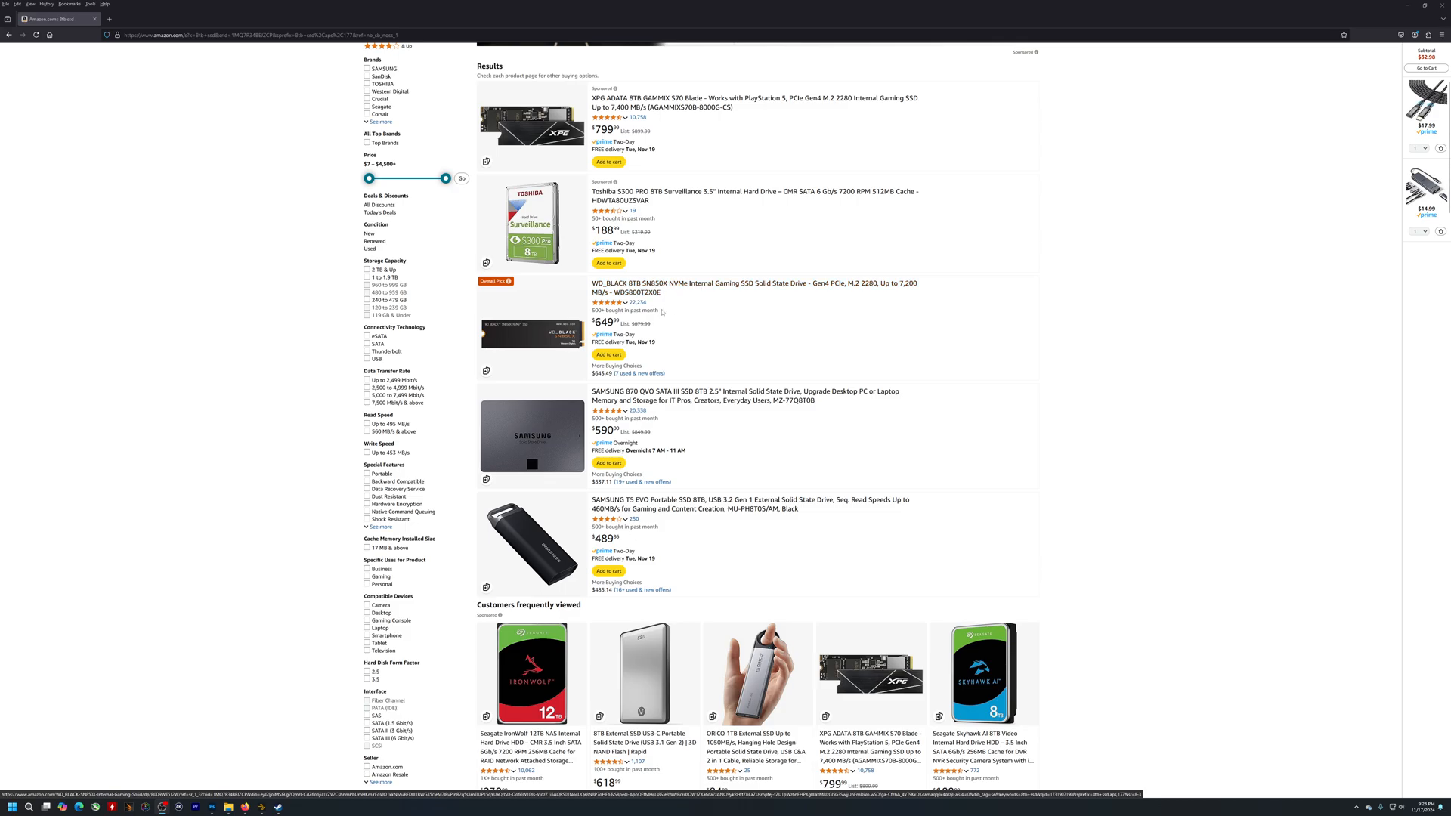
pyautogui.moveTo(661, 288)
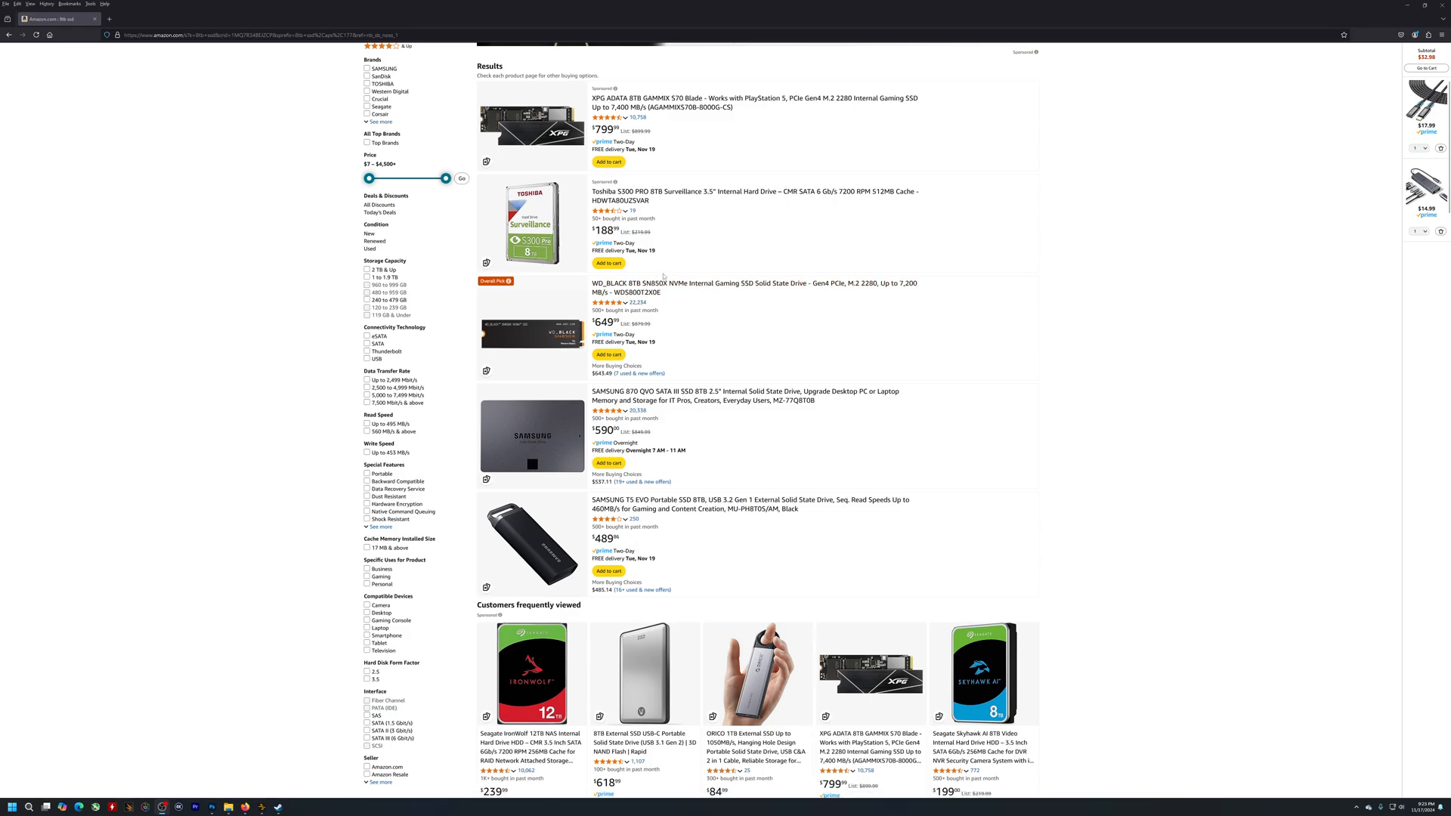
pyautogui.moveTo(615, 328)
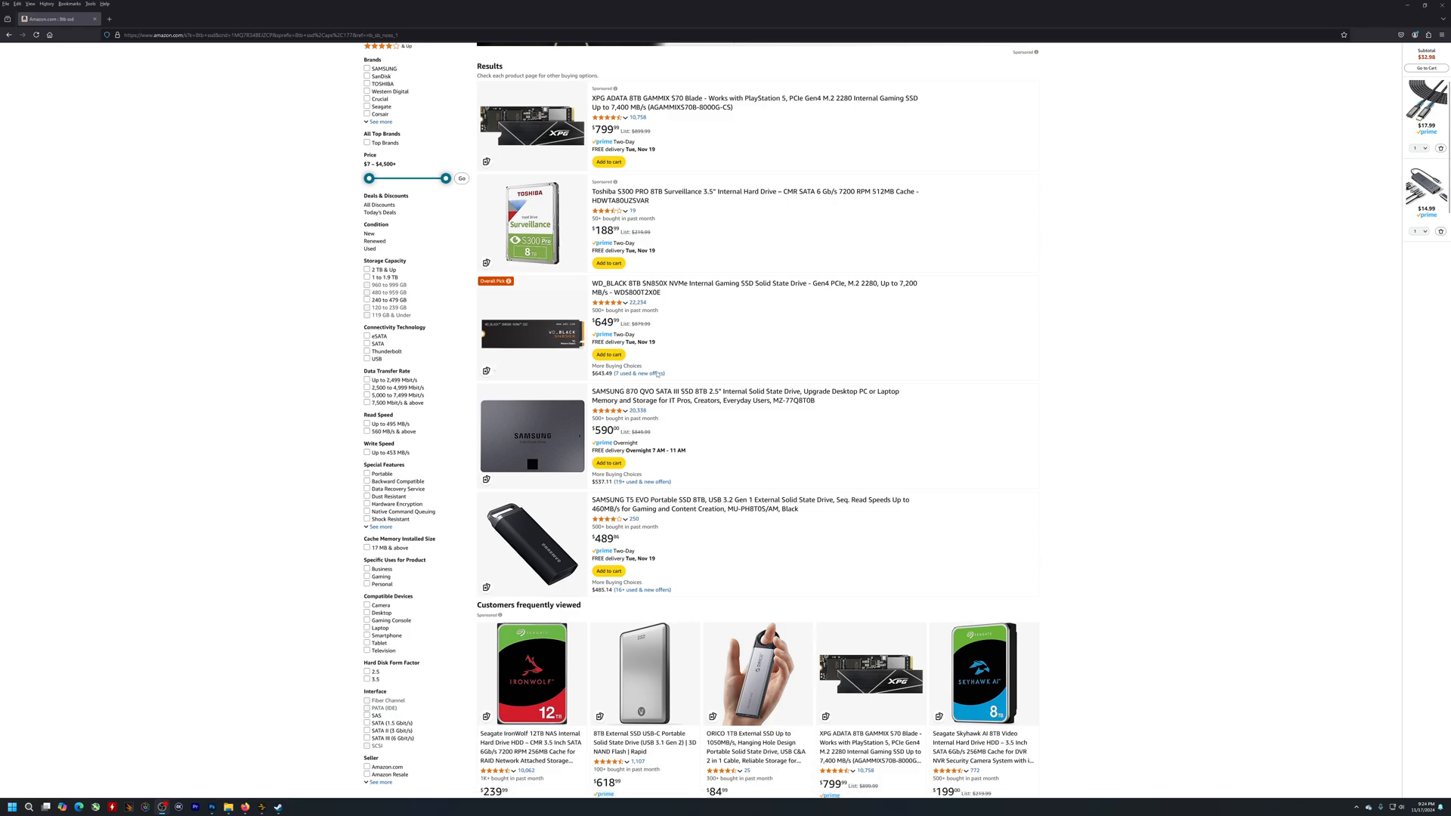
pyautogui.moveTo(658, 375)
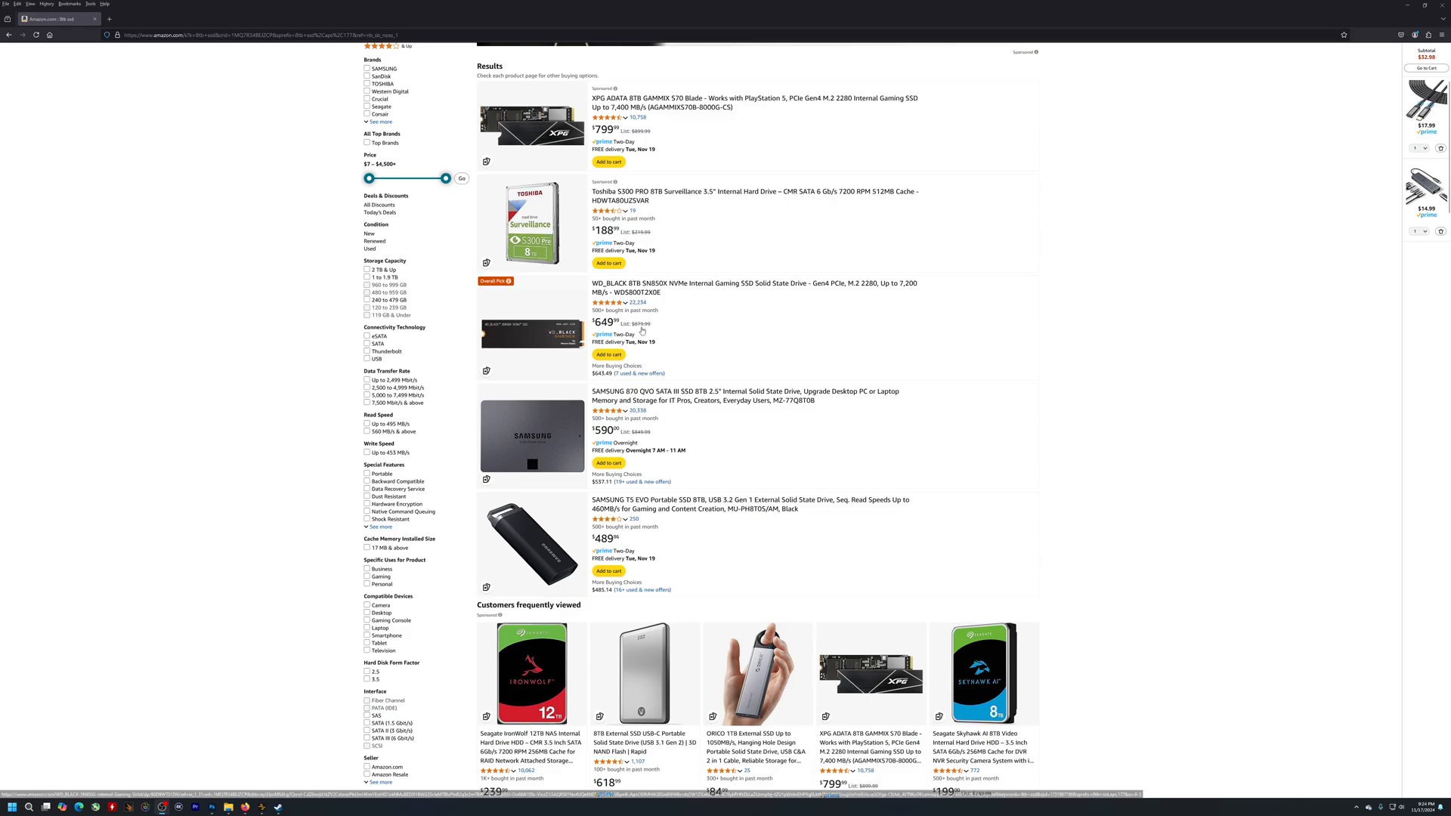
pyautogui.moveTo(637, 393)
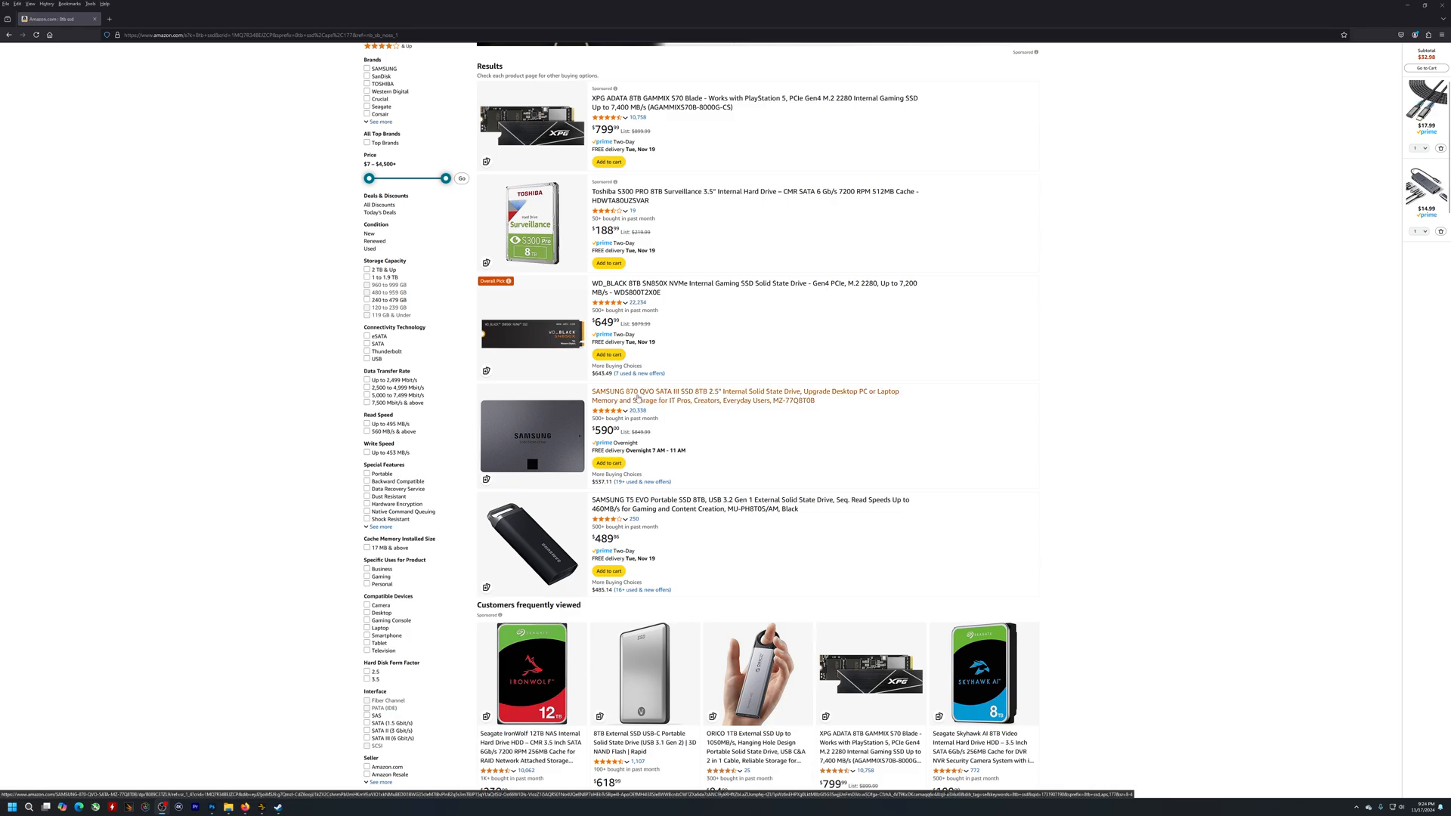
pyautogui.click(618, 412)
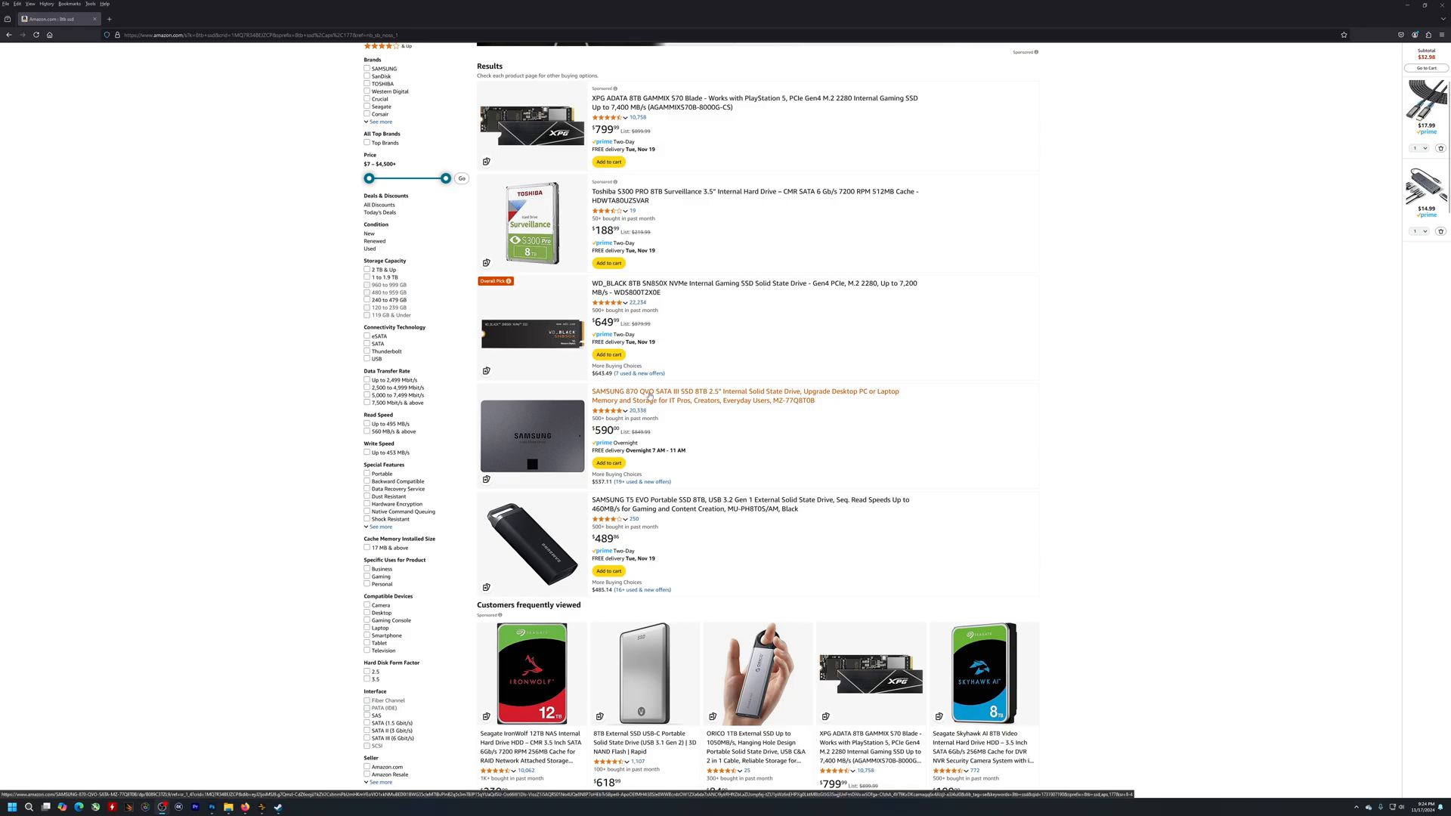
pyautogui.moveTo(739, 376)
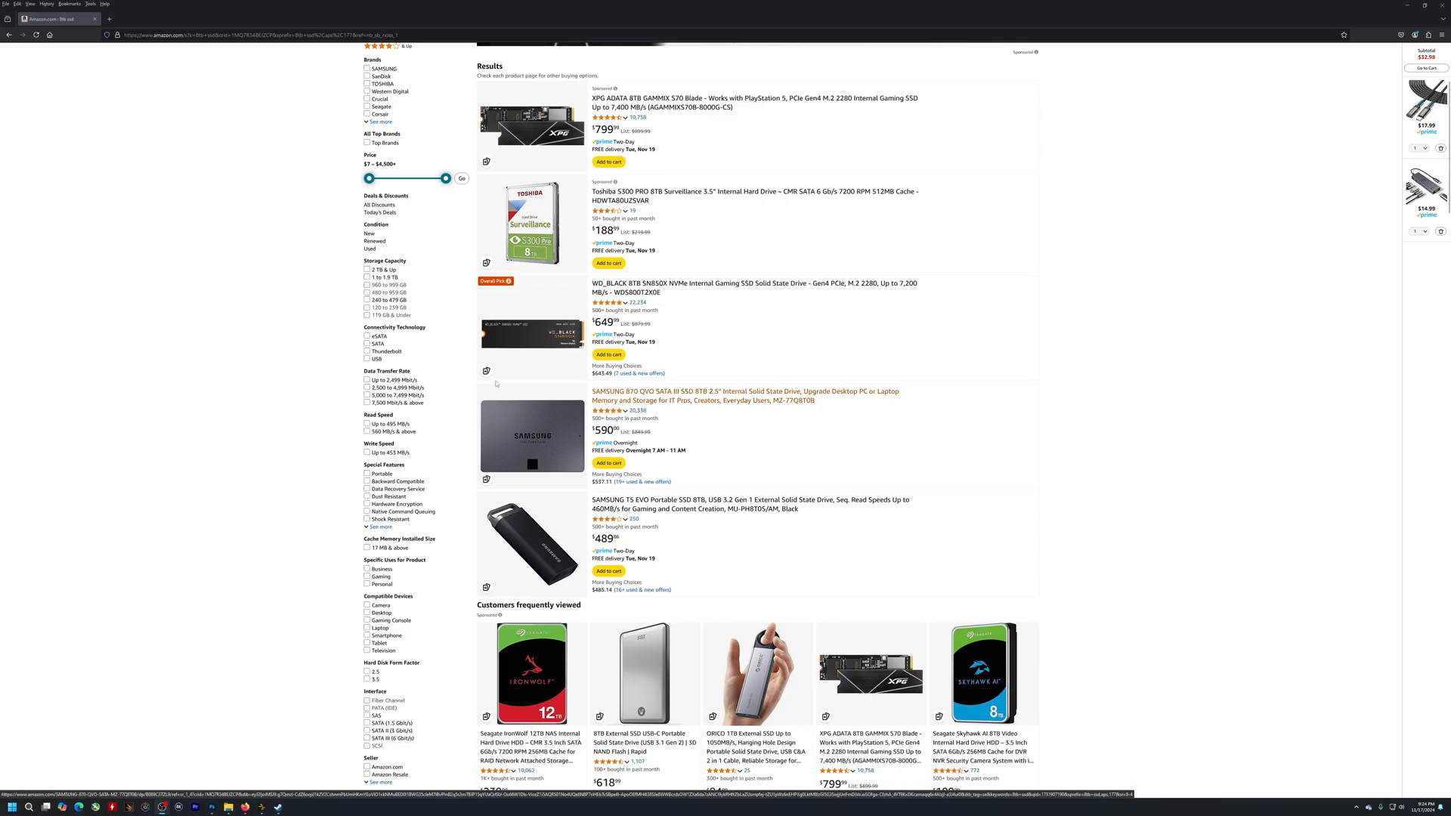
pyautogui.moveTo(692, 393)
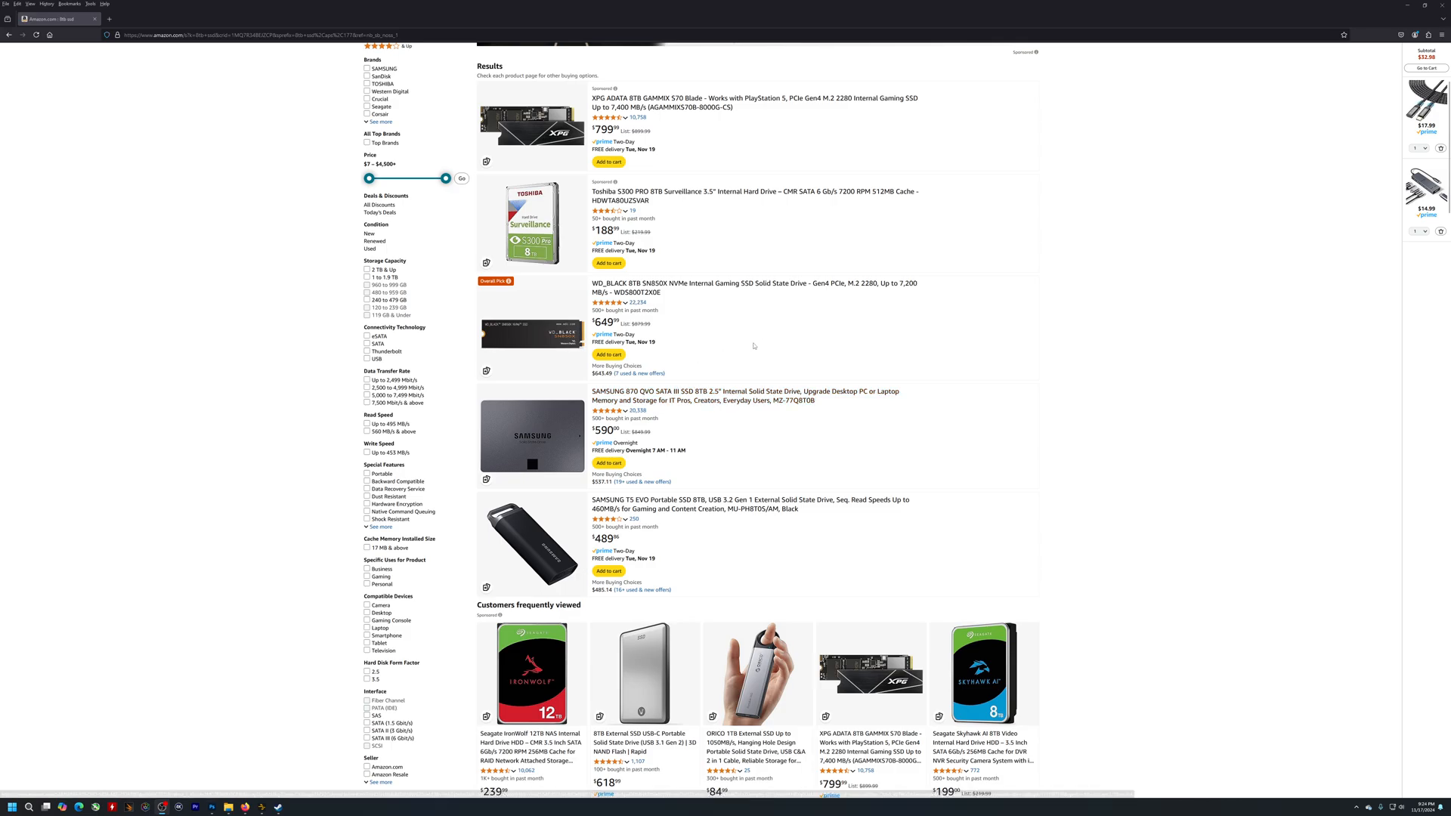
pyautogui.moveTo(721, 426)
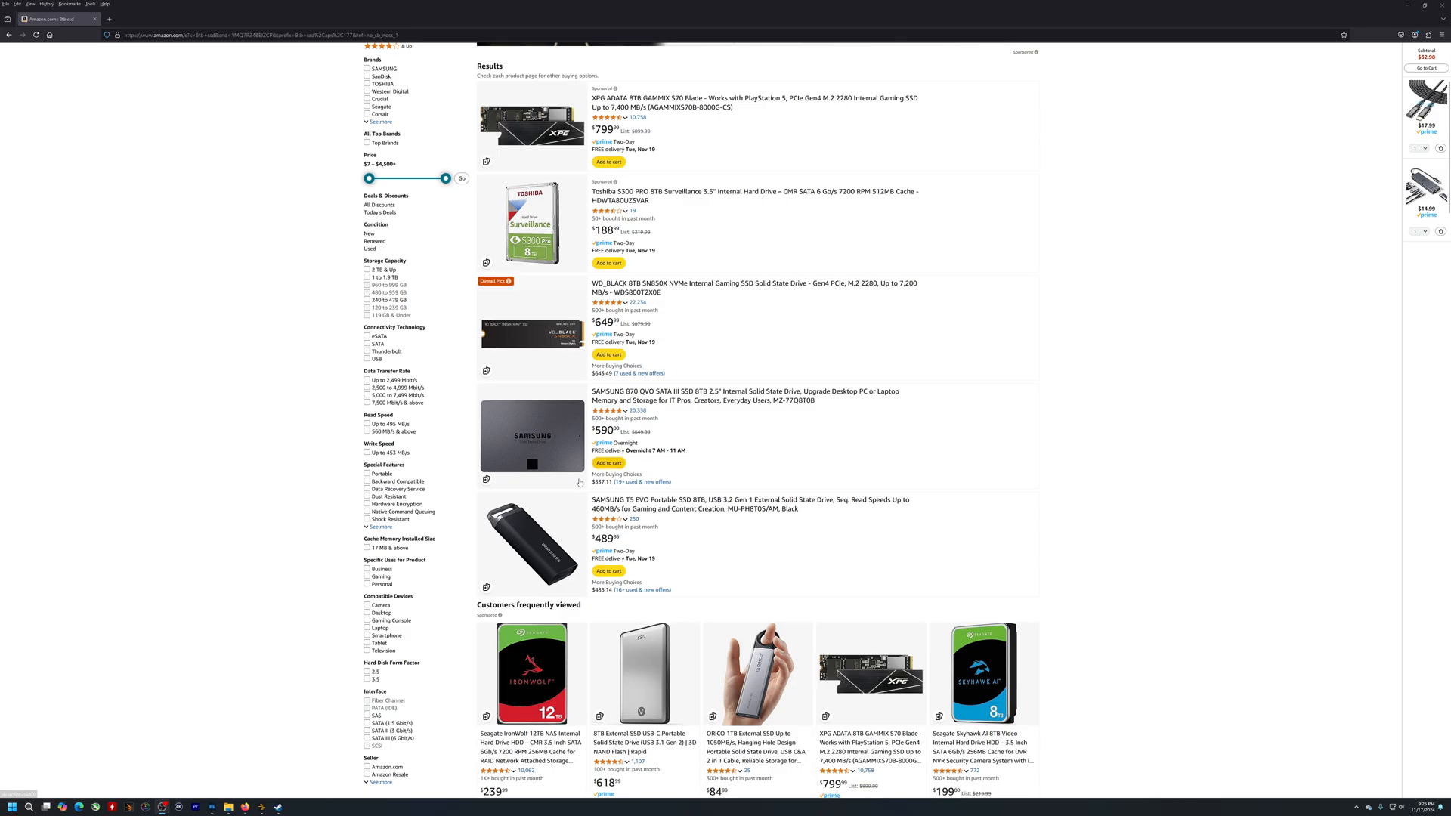
pyautogui.scroll(-3)
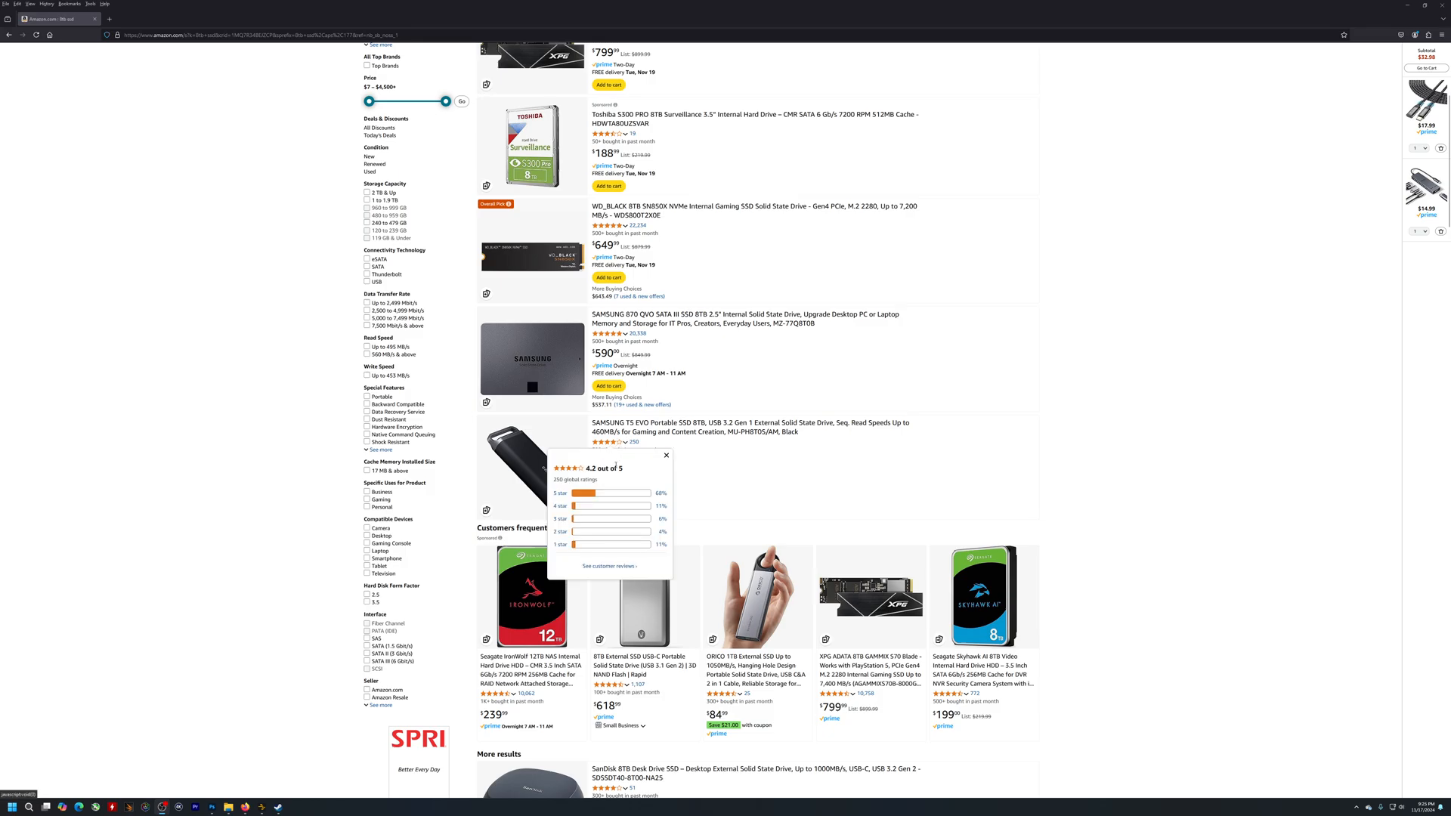
pyautogui.click(665, 455)
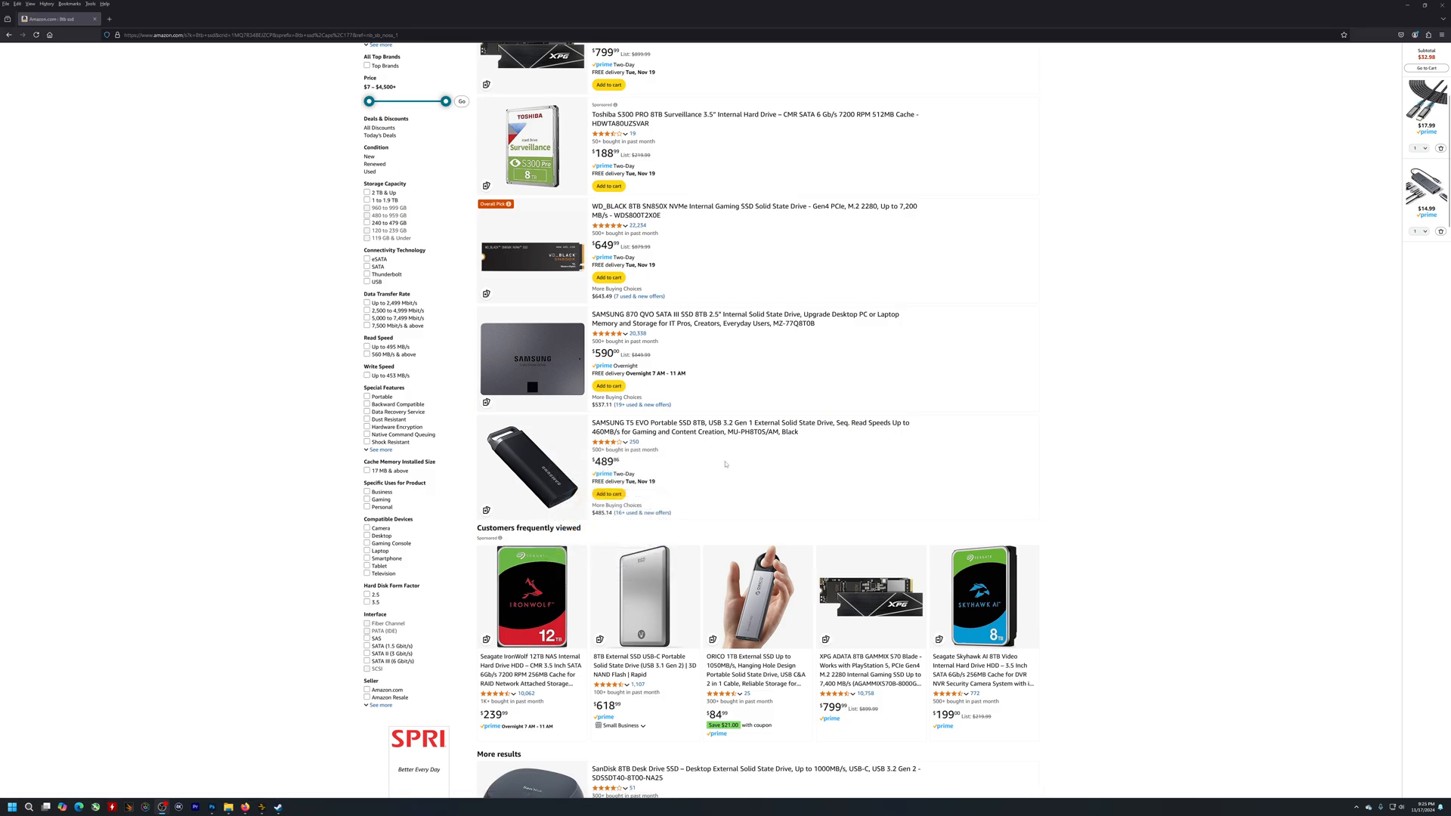
pyautogui.click(602, 441)
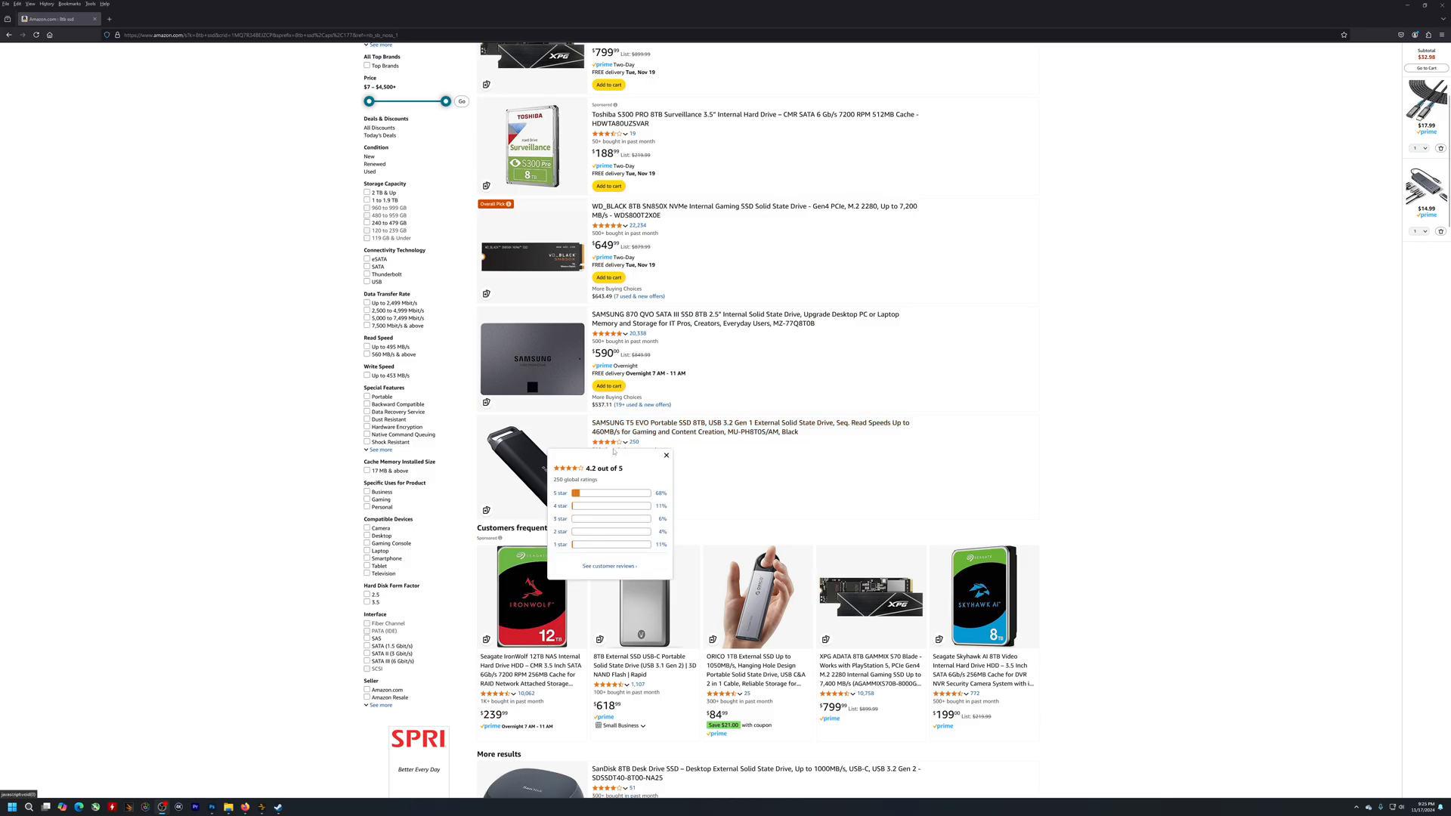
pyautogui.click(667, 455)
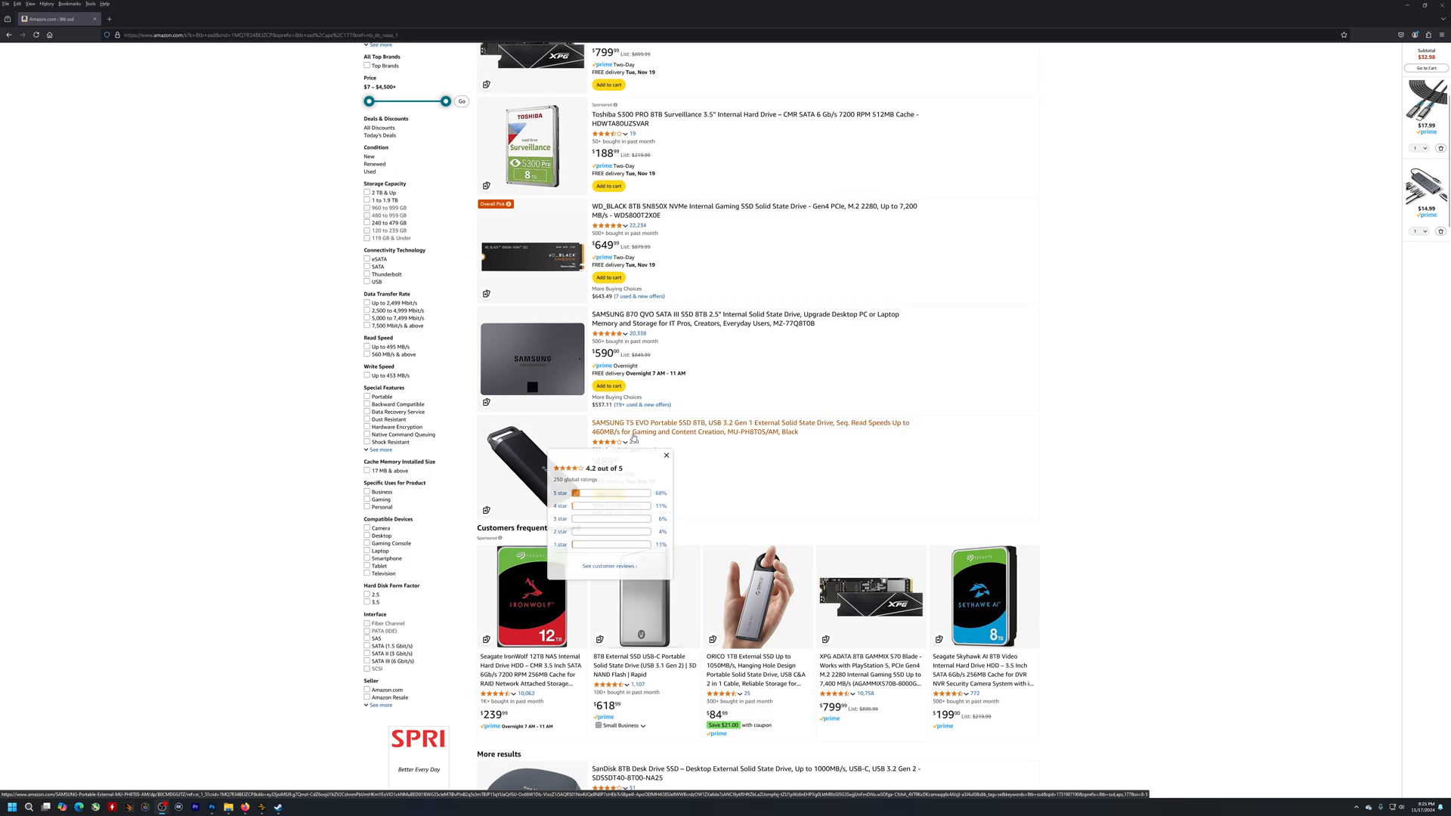
pyautogui.click(665, 455)
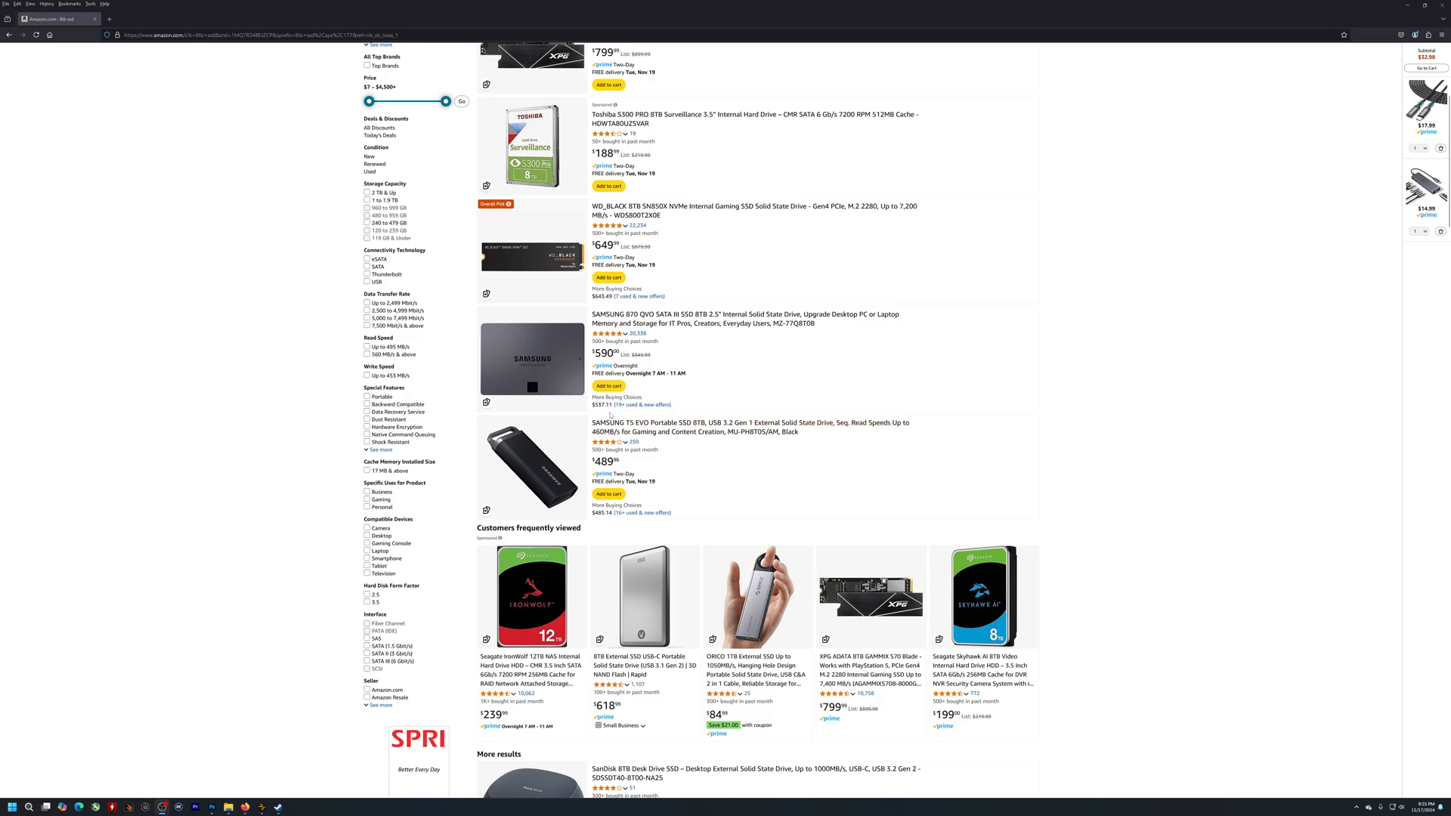
pyautogui.moveTo(674, 382)
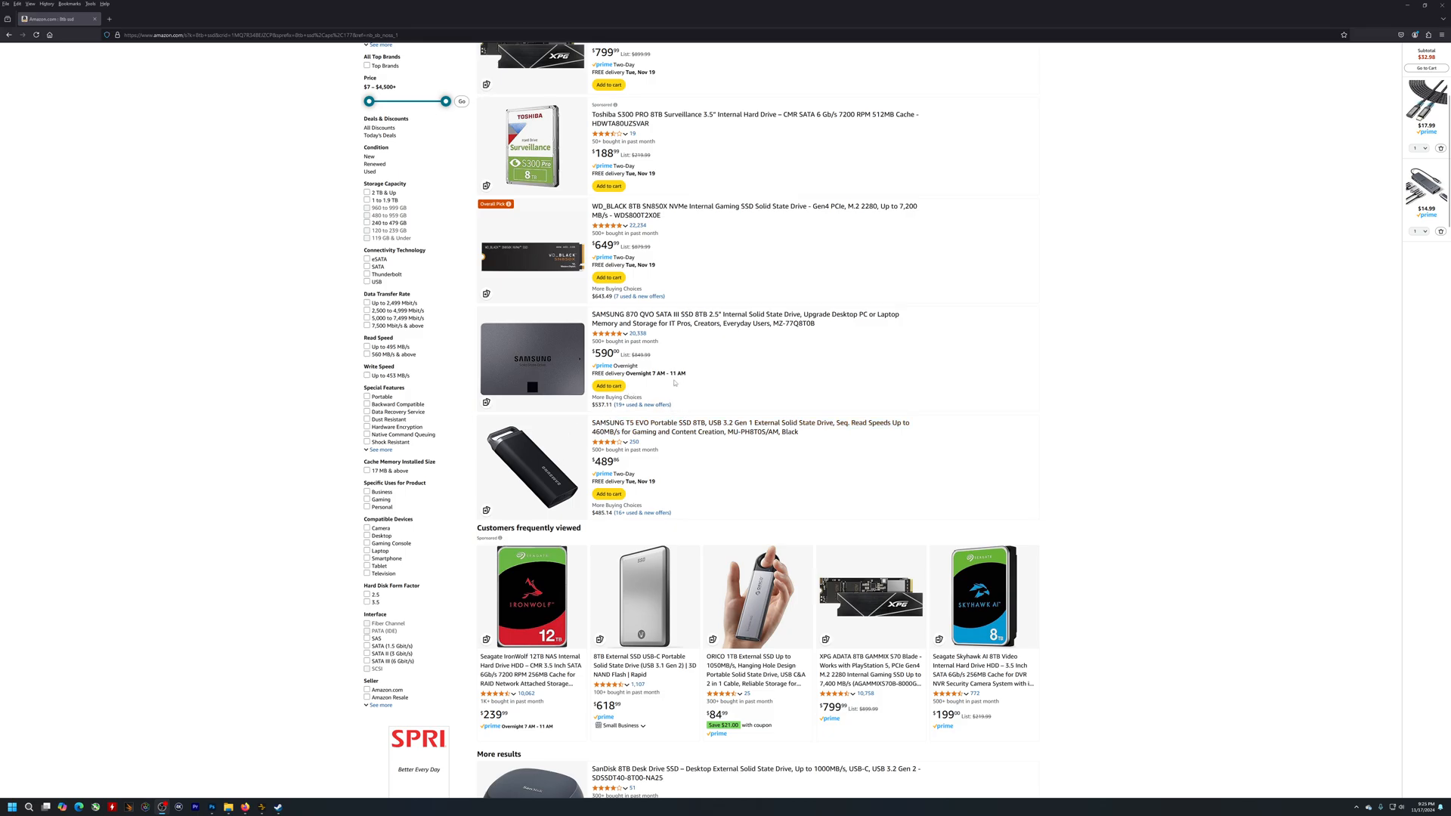
pyautogui.moveTo(703, 426)
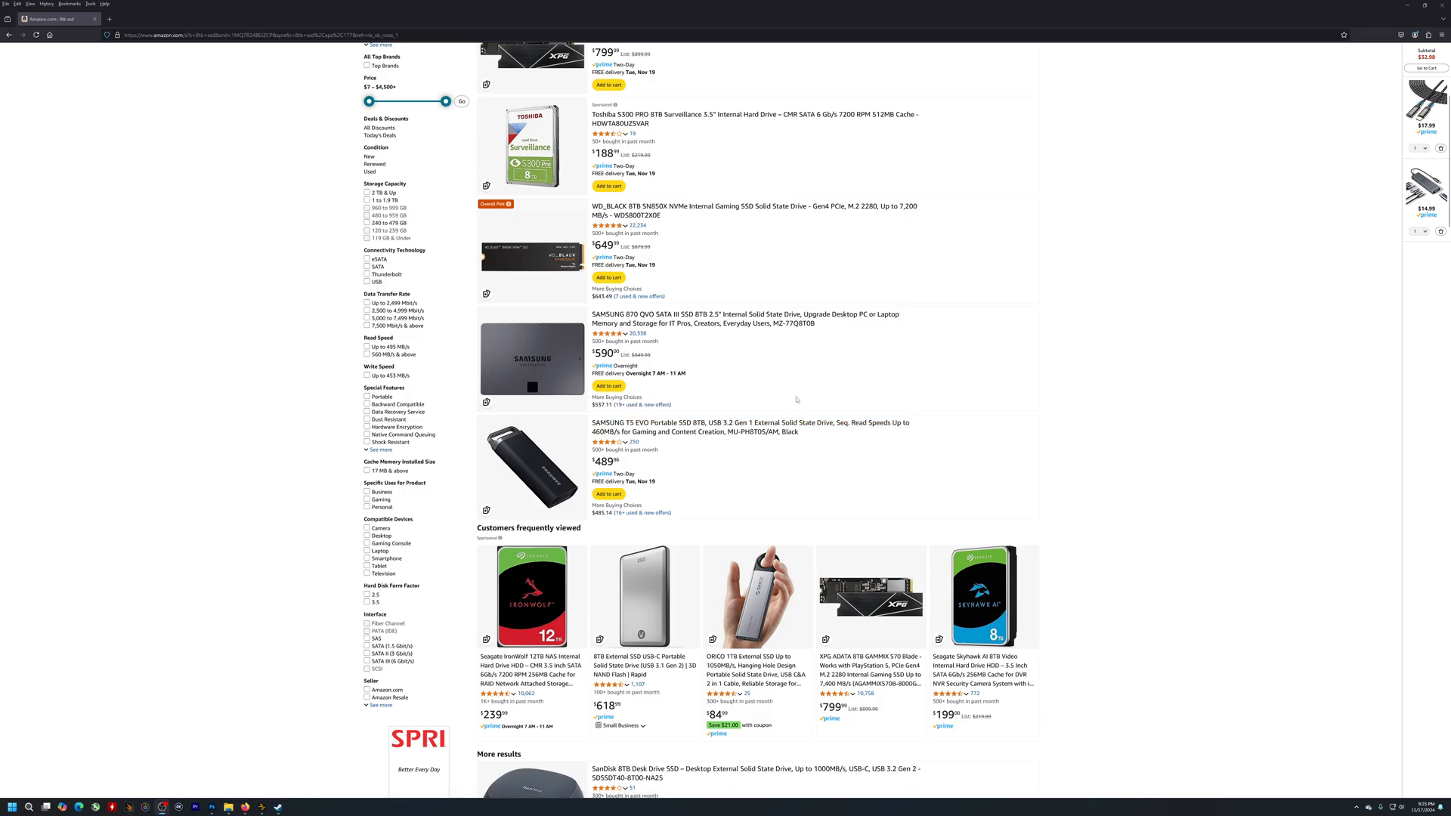
pyautogui.moveTo(653, 428)
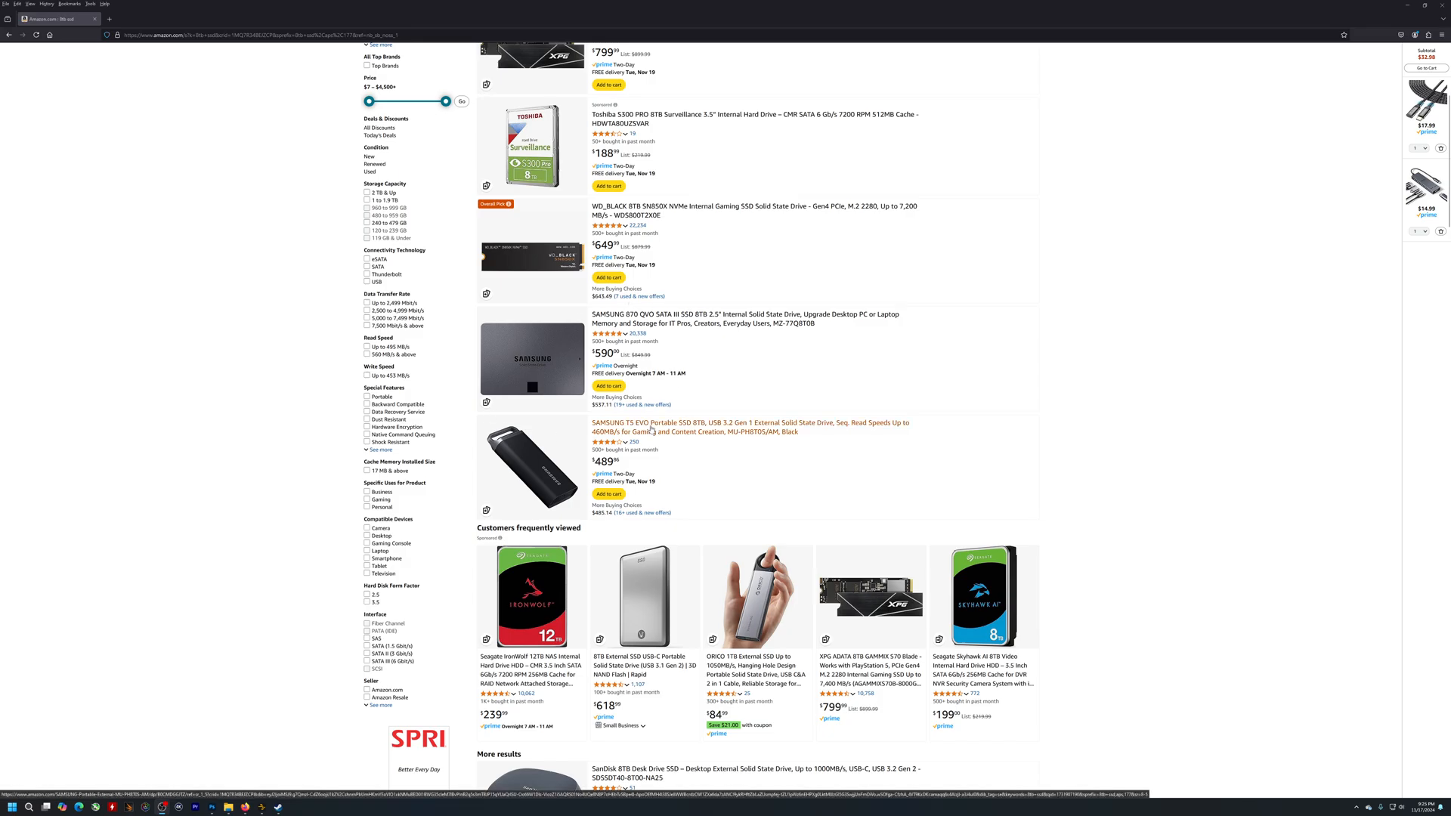
pyautogui.moveTo(743, 436)
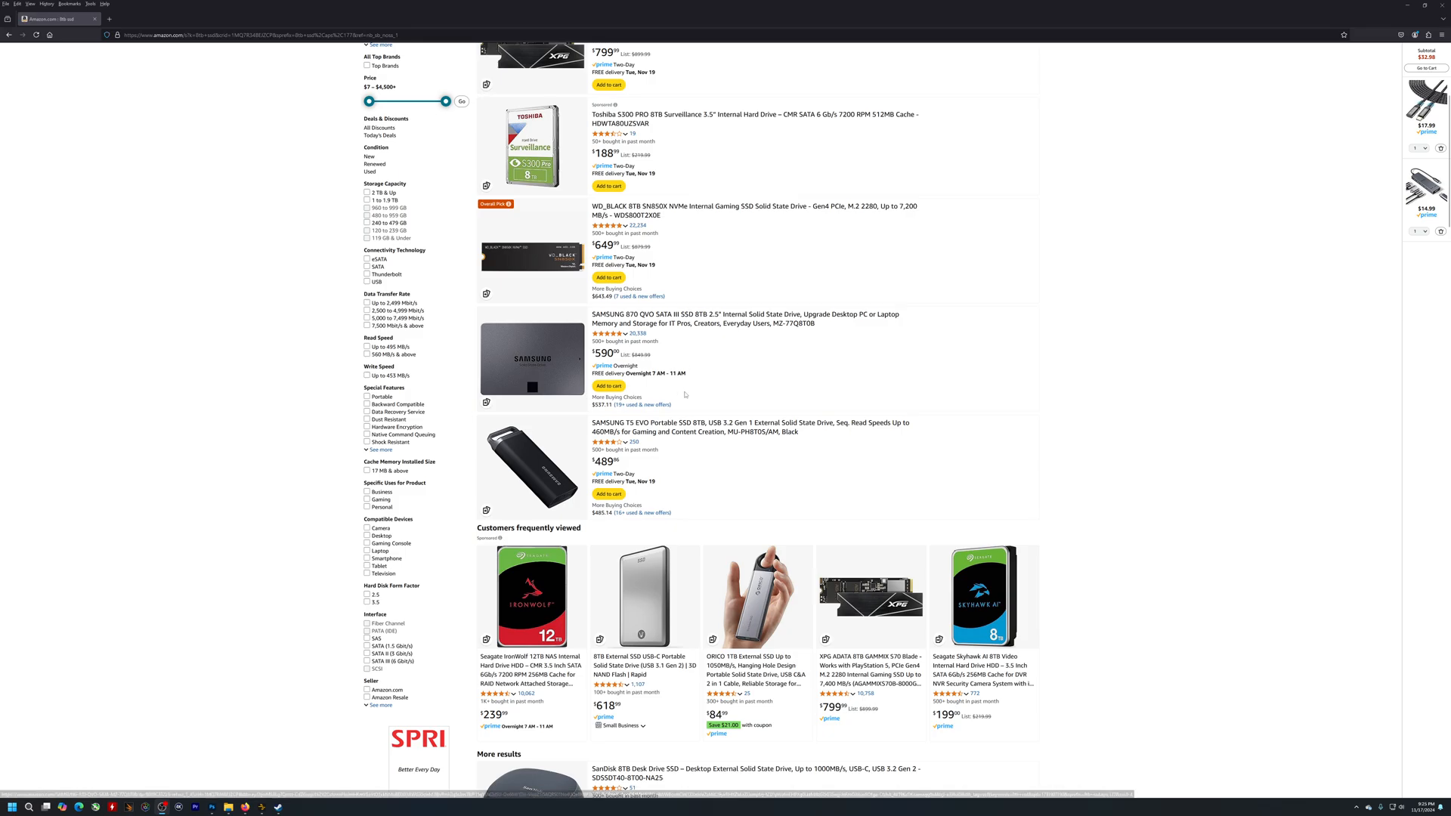
pyautogui.moveTo(649, 417)
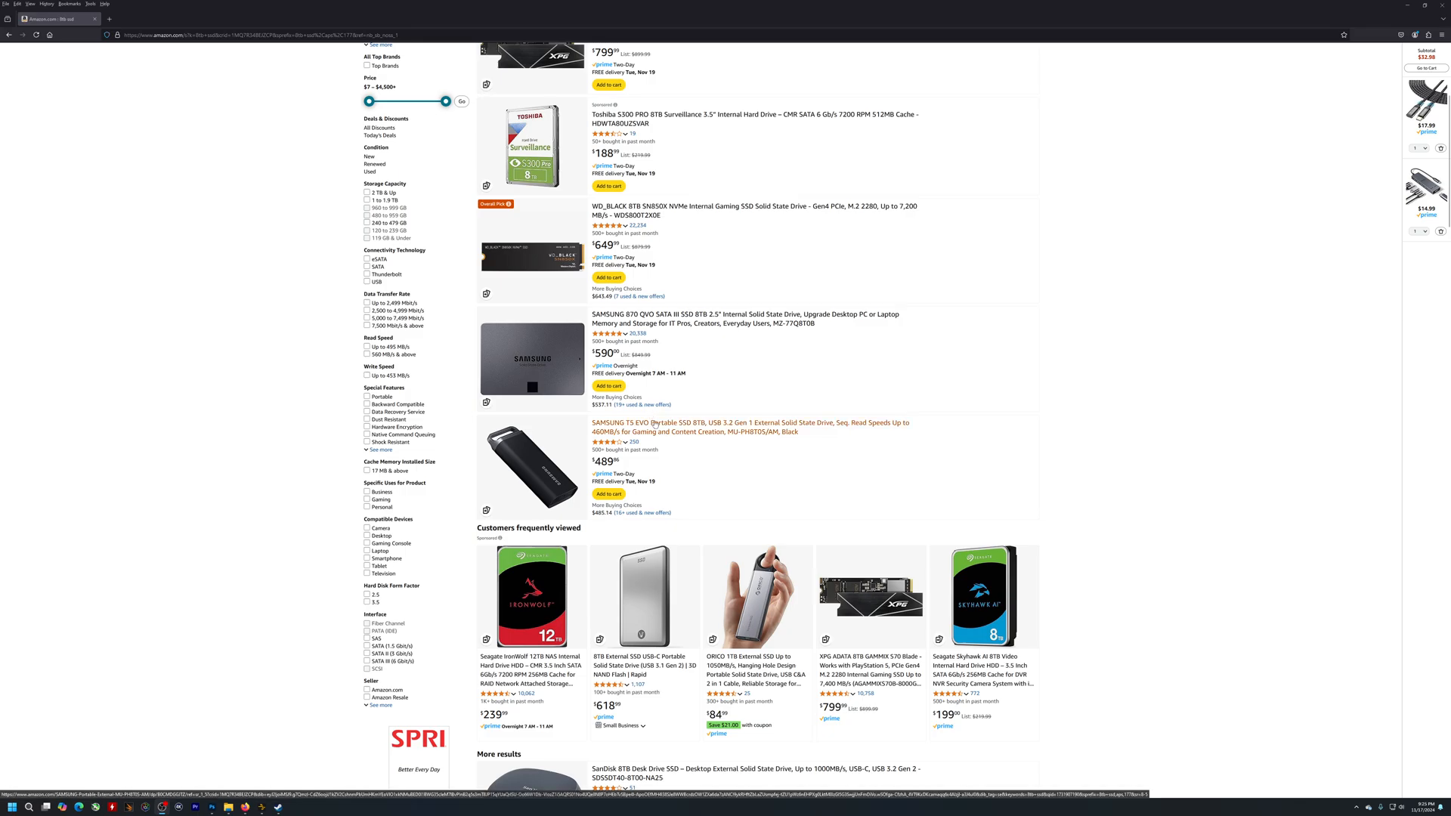
pyautogui.scroll(-3)
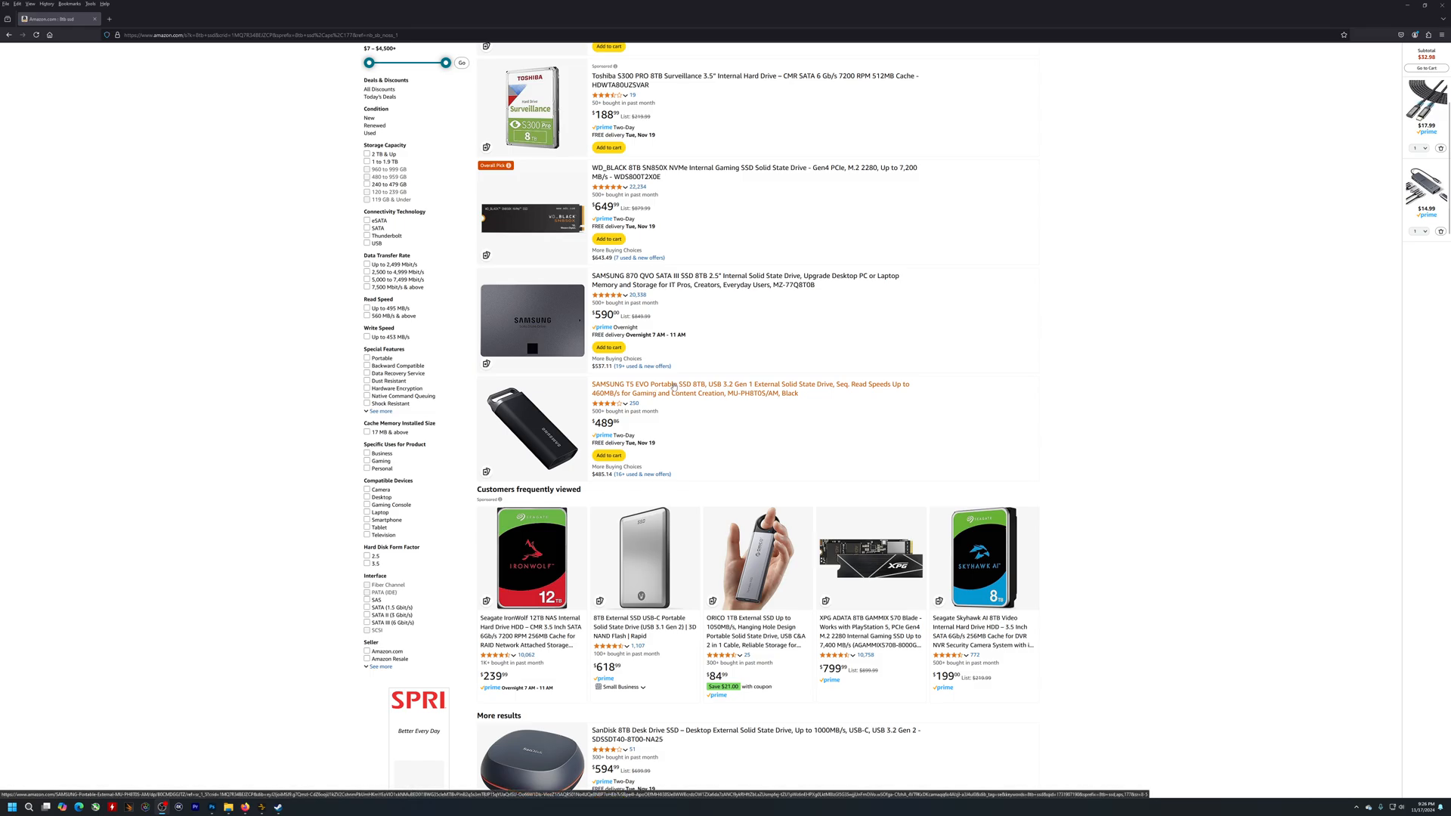
pyautogui.moveTo(732, 369)
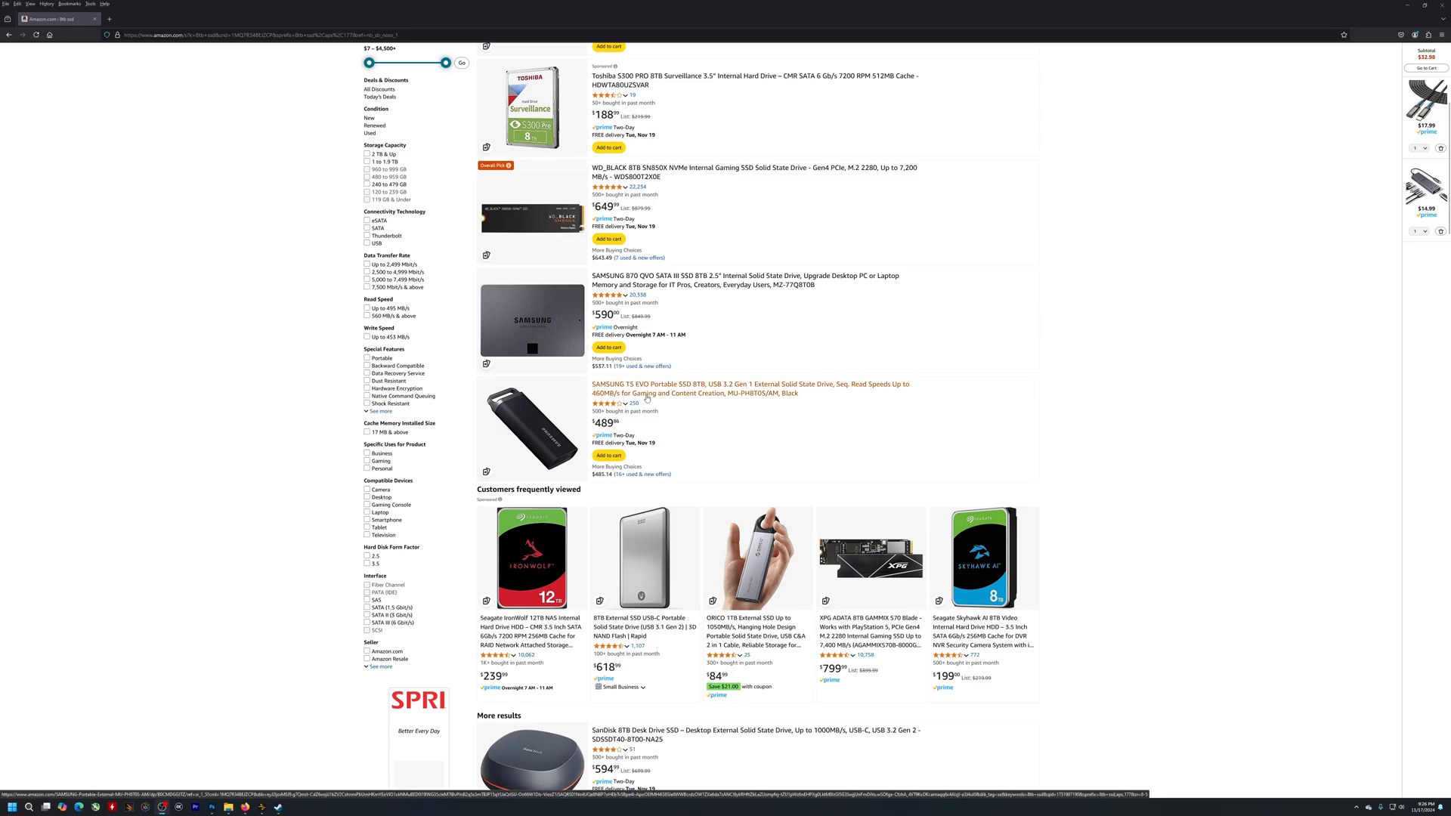
pyautogui.moveTo(678, 396)
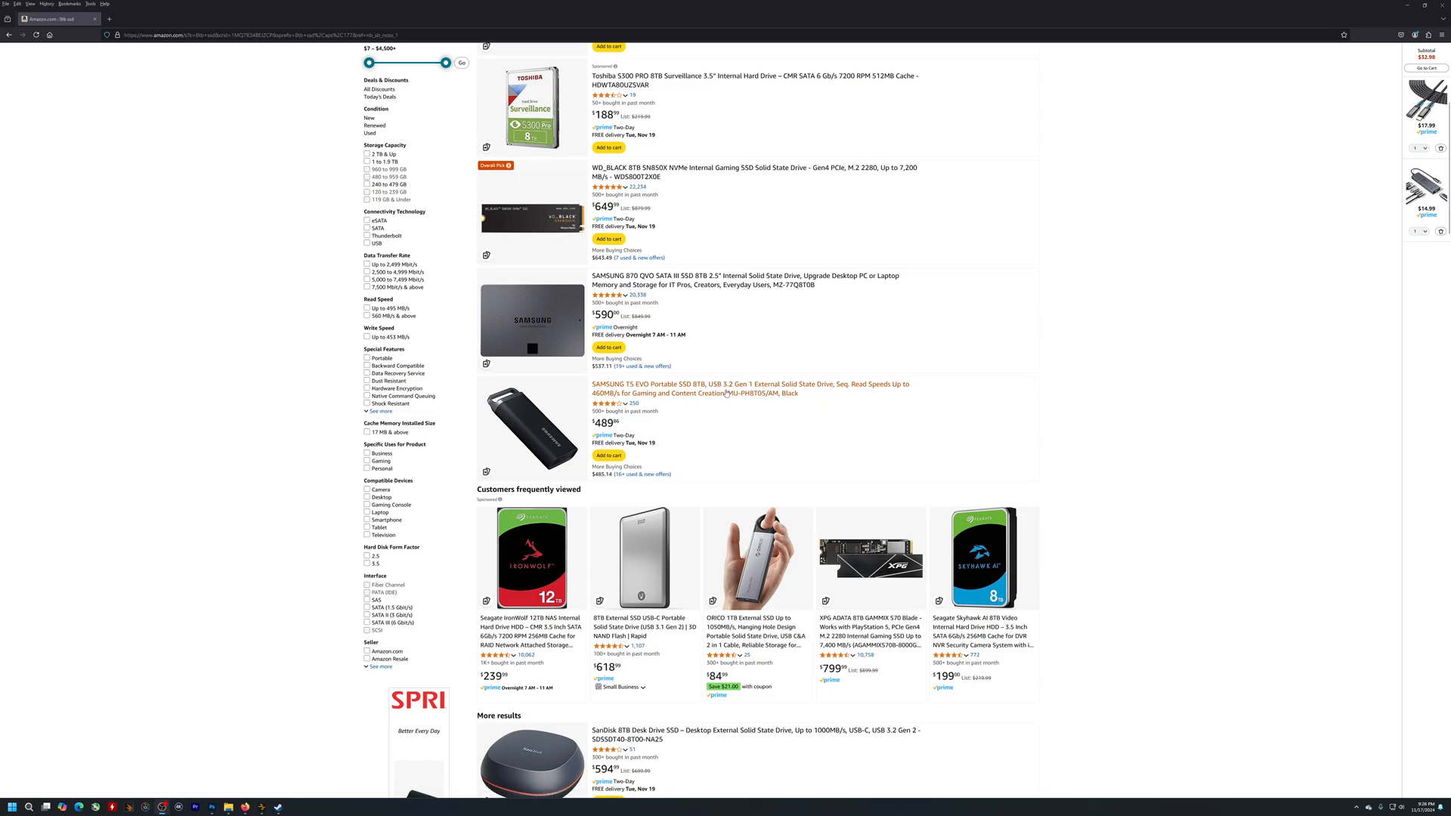
pyautogui.scroll(-3)
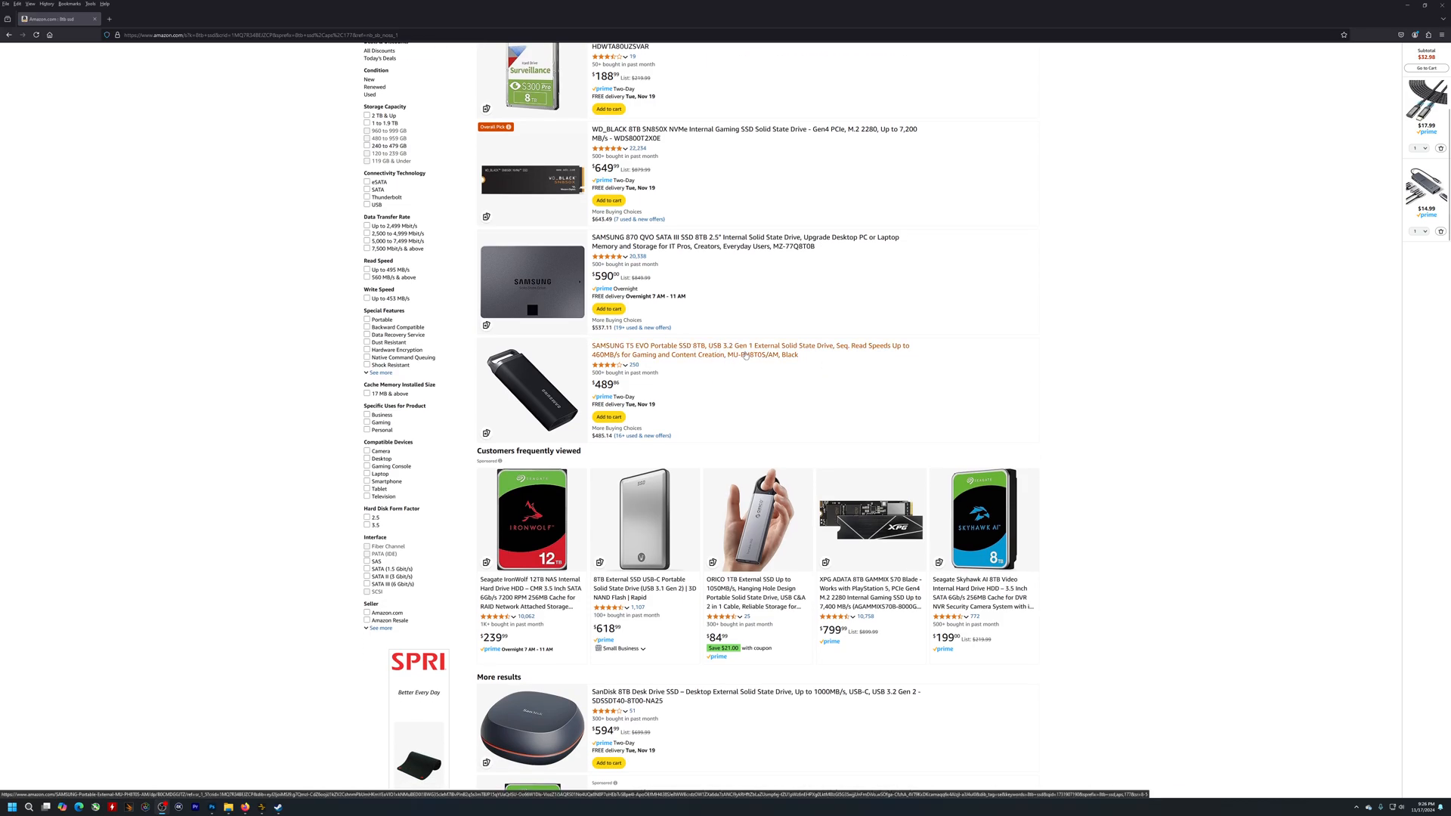
pyautogui.moveTo(523, 393)
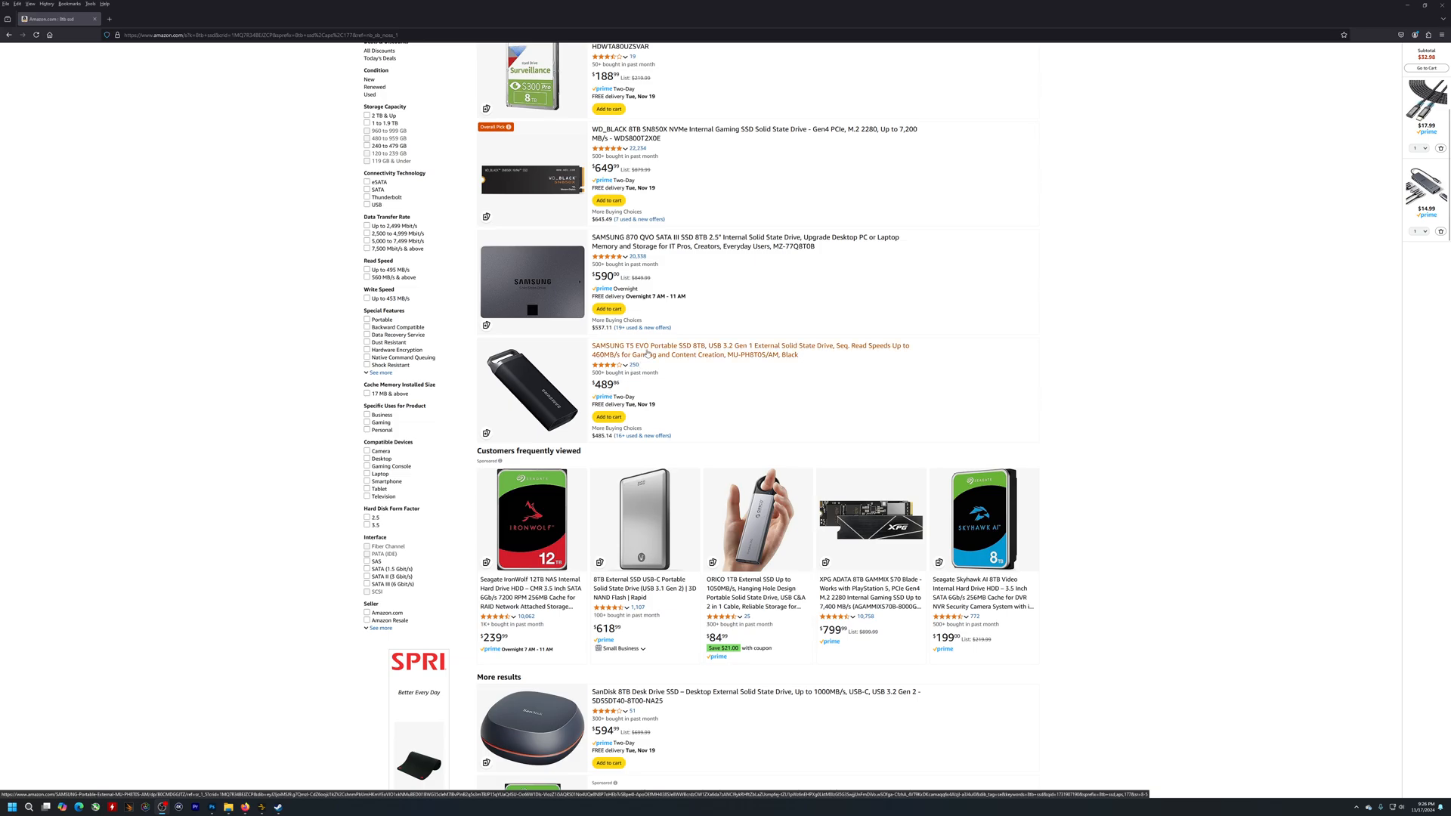
pyautogui.moveTo(675, 311)
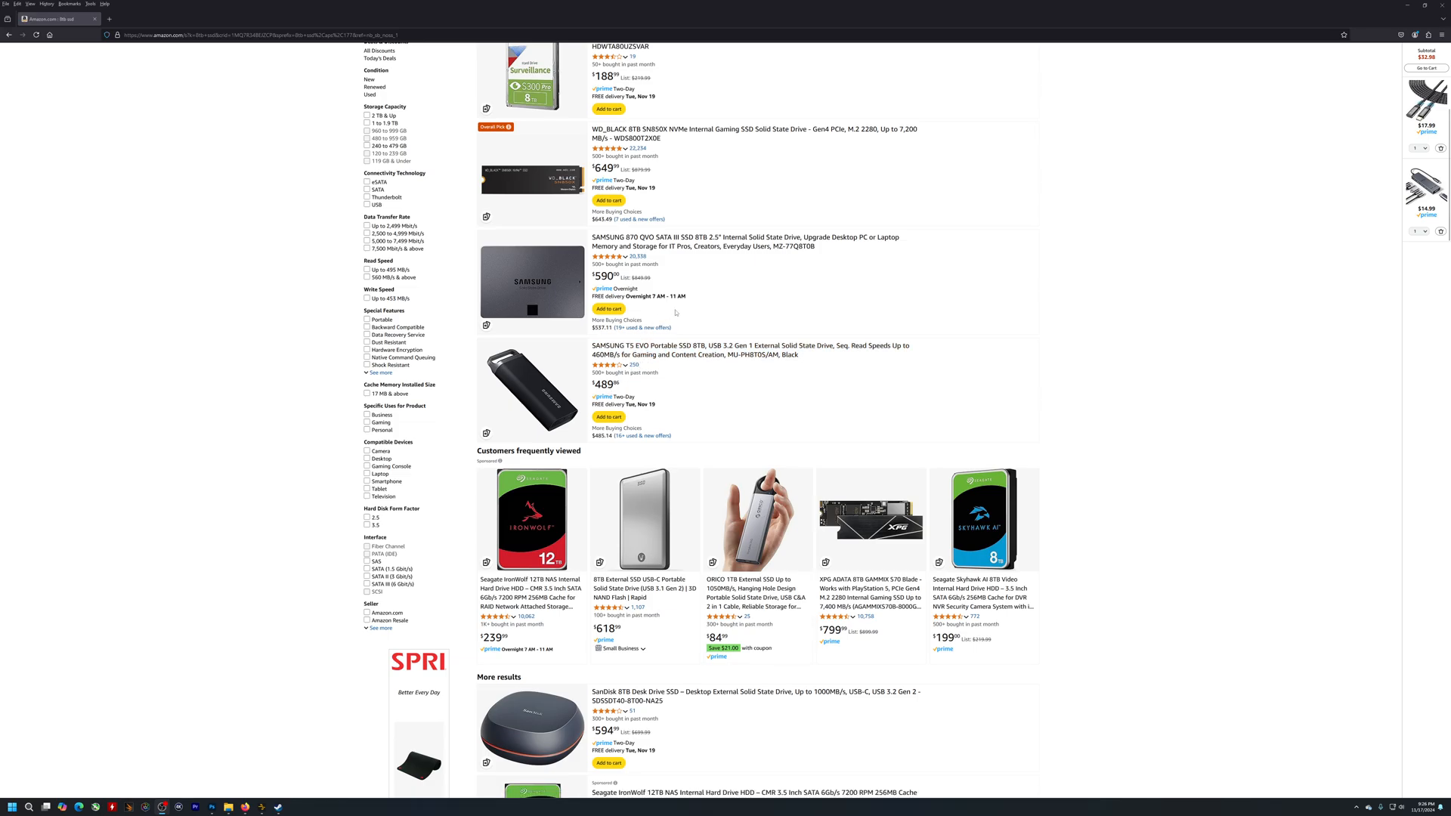
pyautogui.moveTo(674, 370)
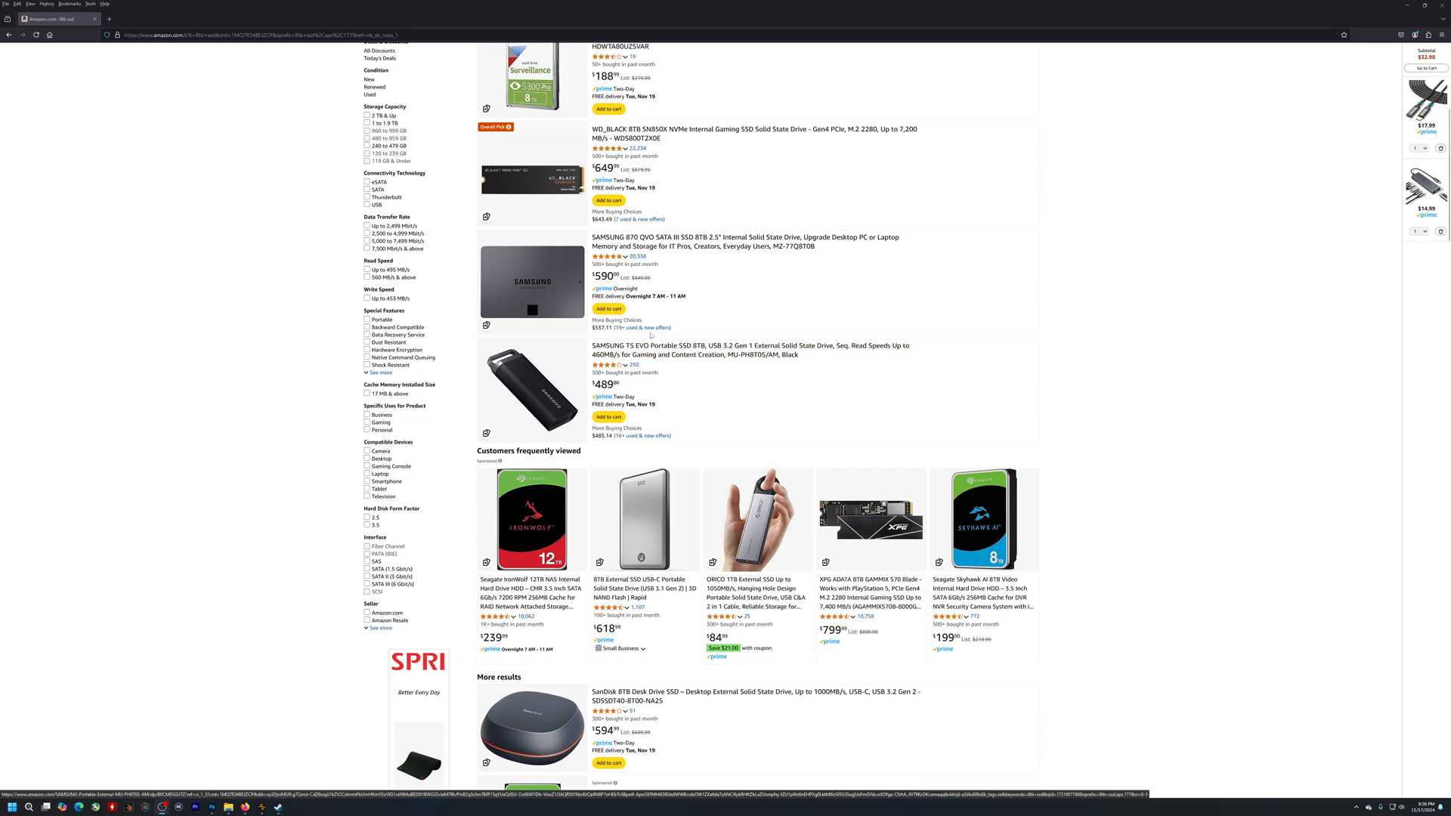
pyautogui.moveTo(703, 349)
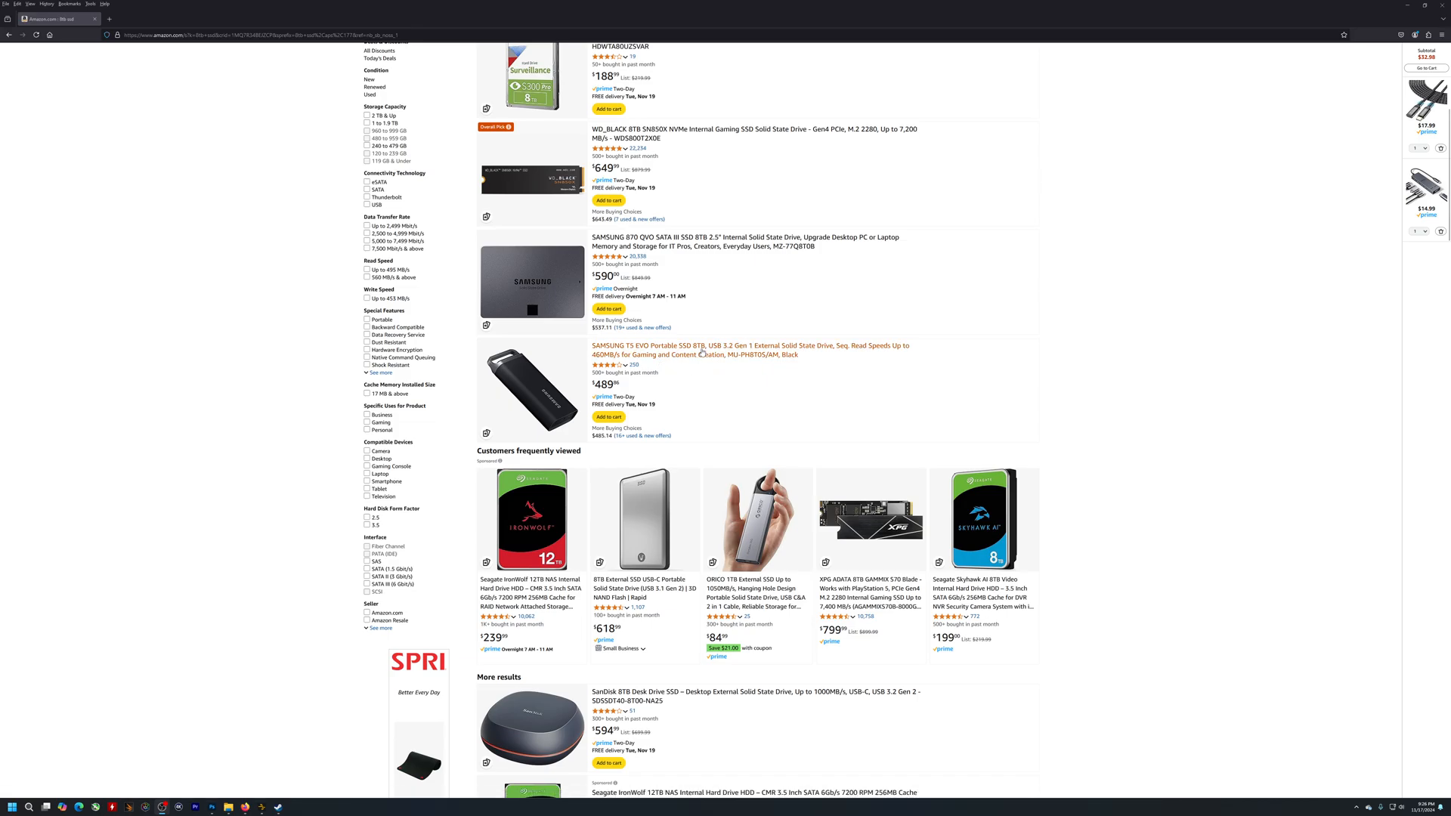
pyautogui.moveTo(657, 352)
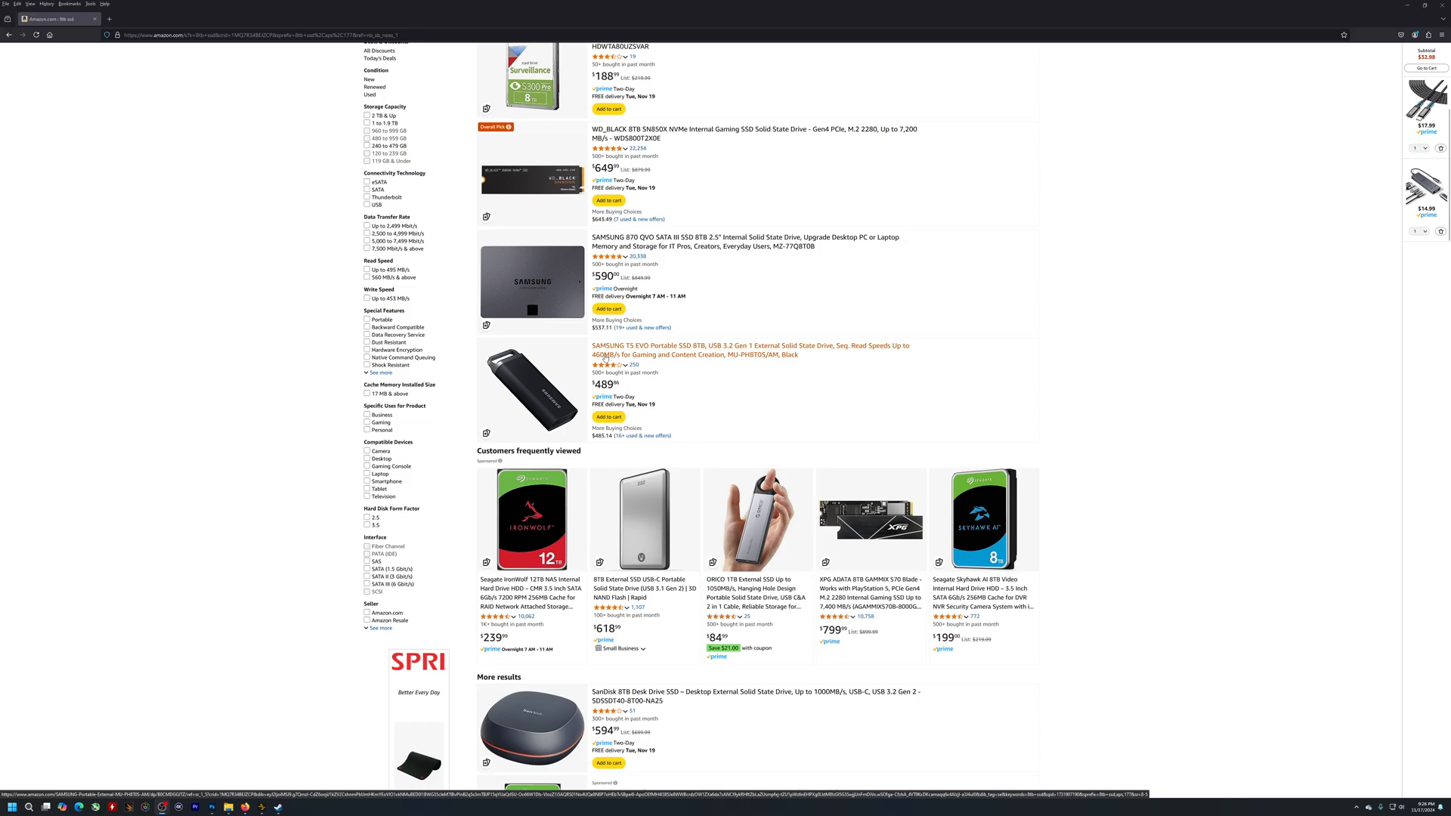
pyautogui.moveTo(716, 421)
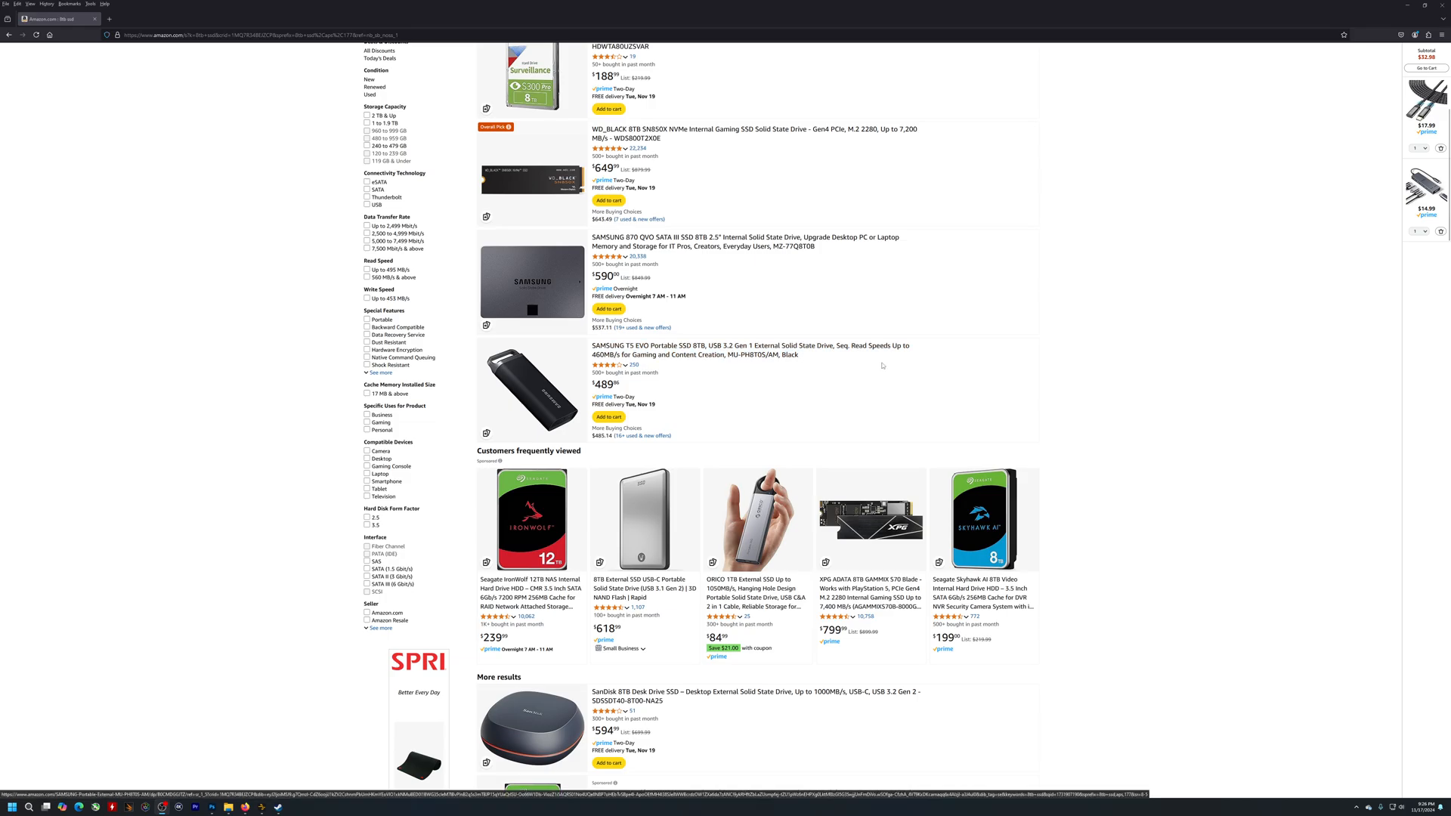
pyautogui.scroll(-3)
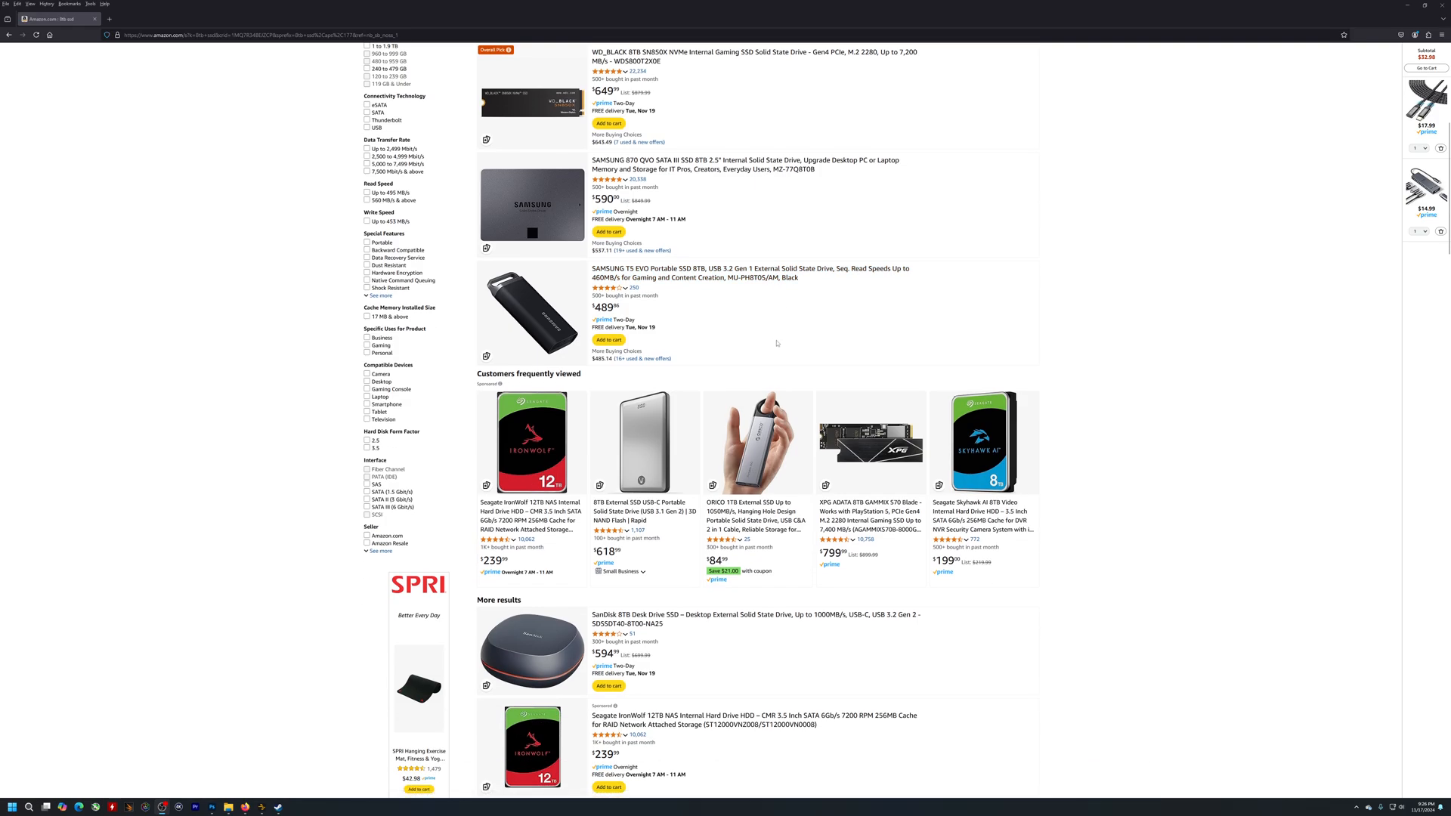
pyautogui.scroll(-3)
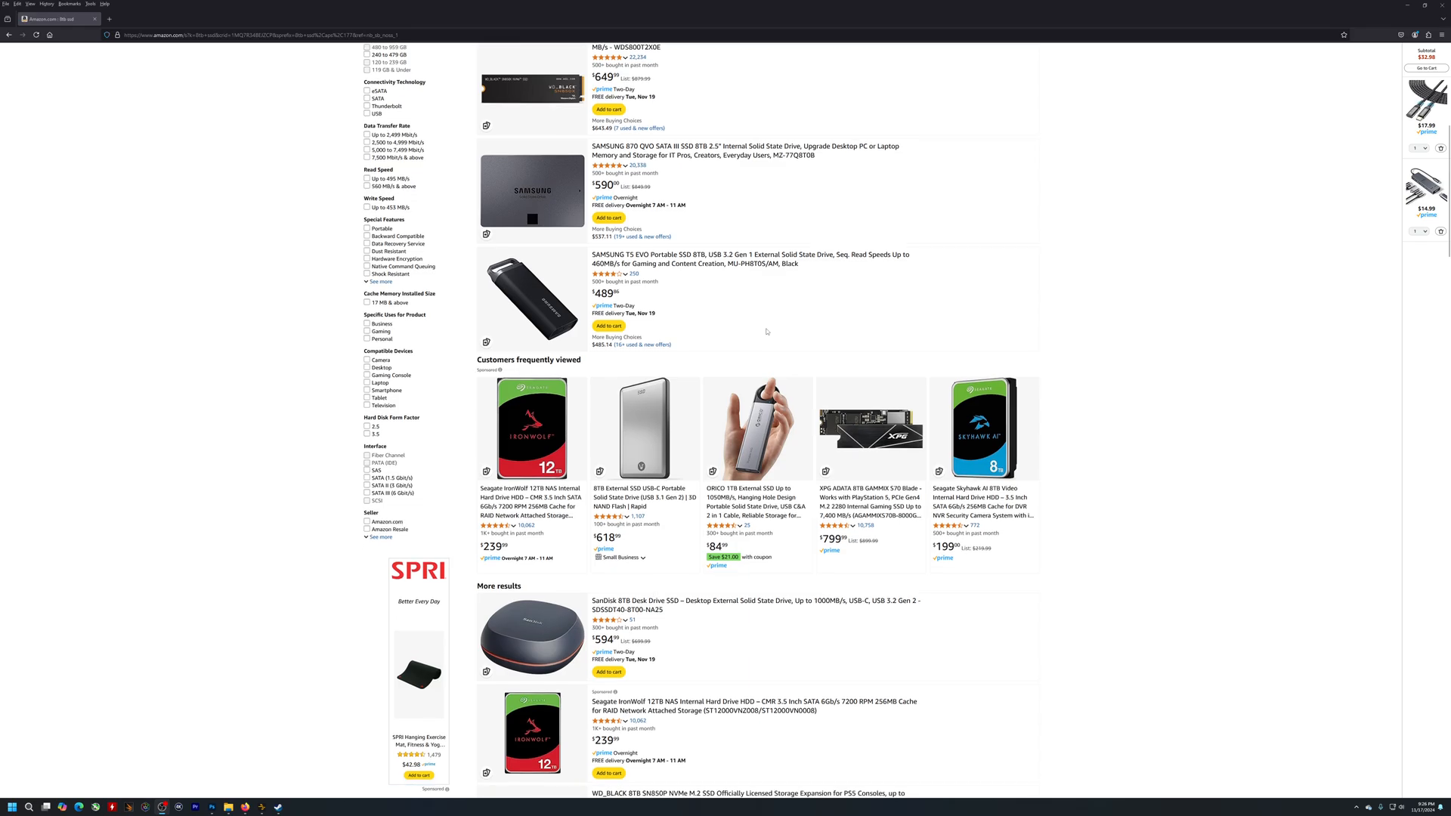
pyautogui.scroll(-3)
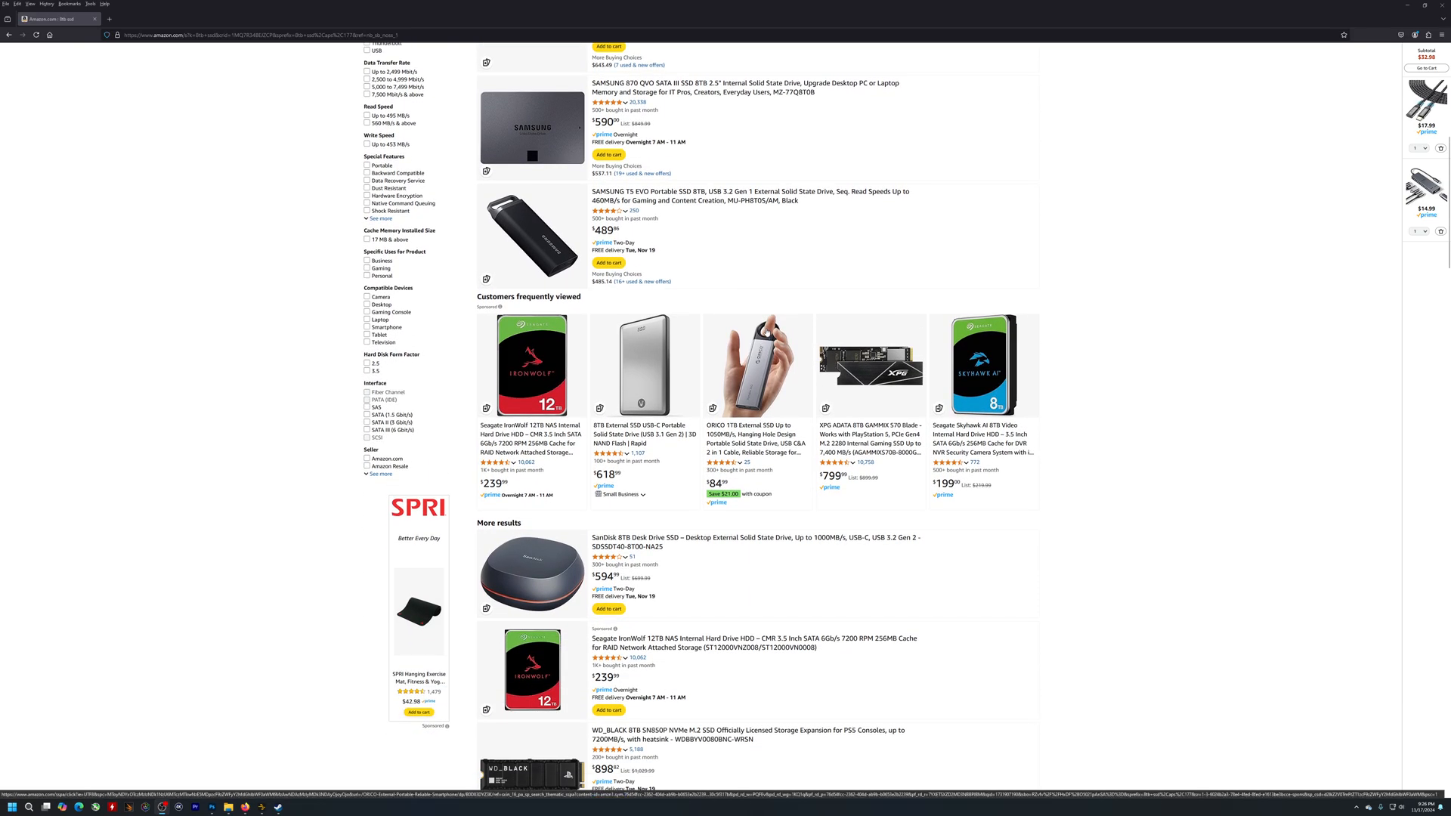
pyautogui.scroll(3)
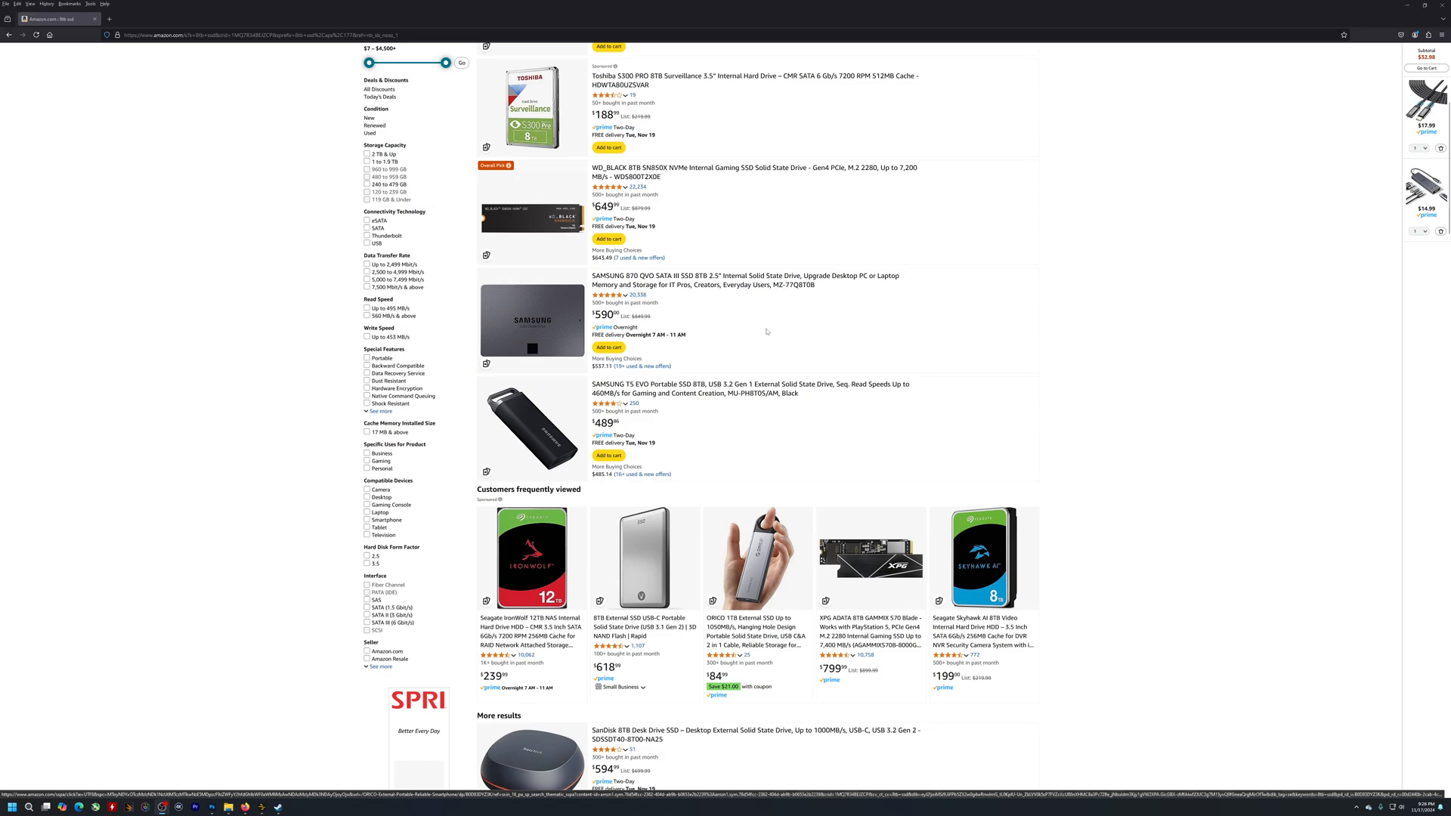
pyautogui.scroll(-3)
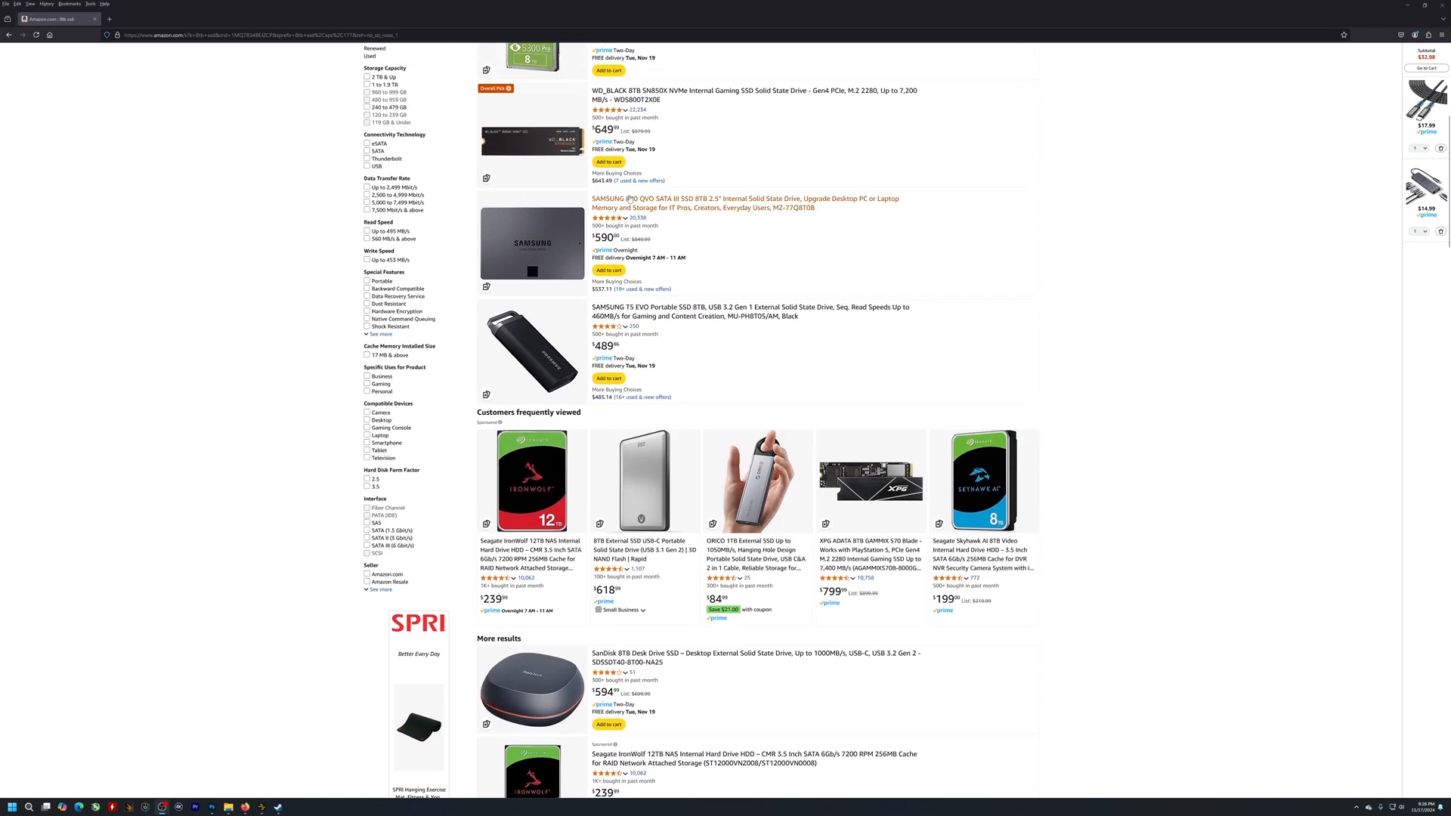
pyautogui.scroll(3)
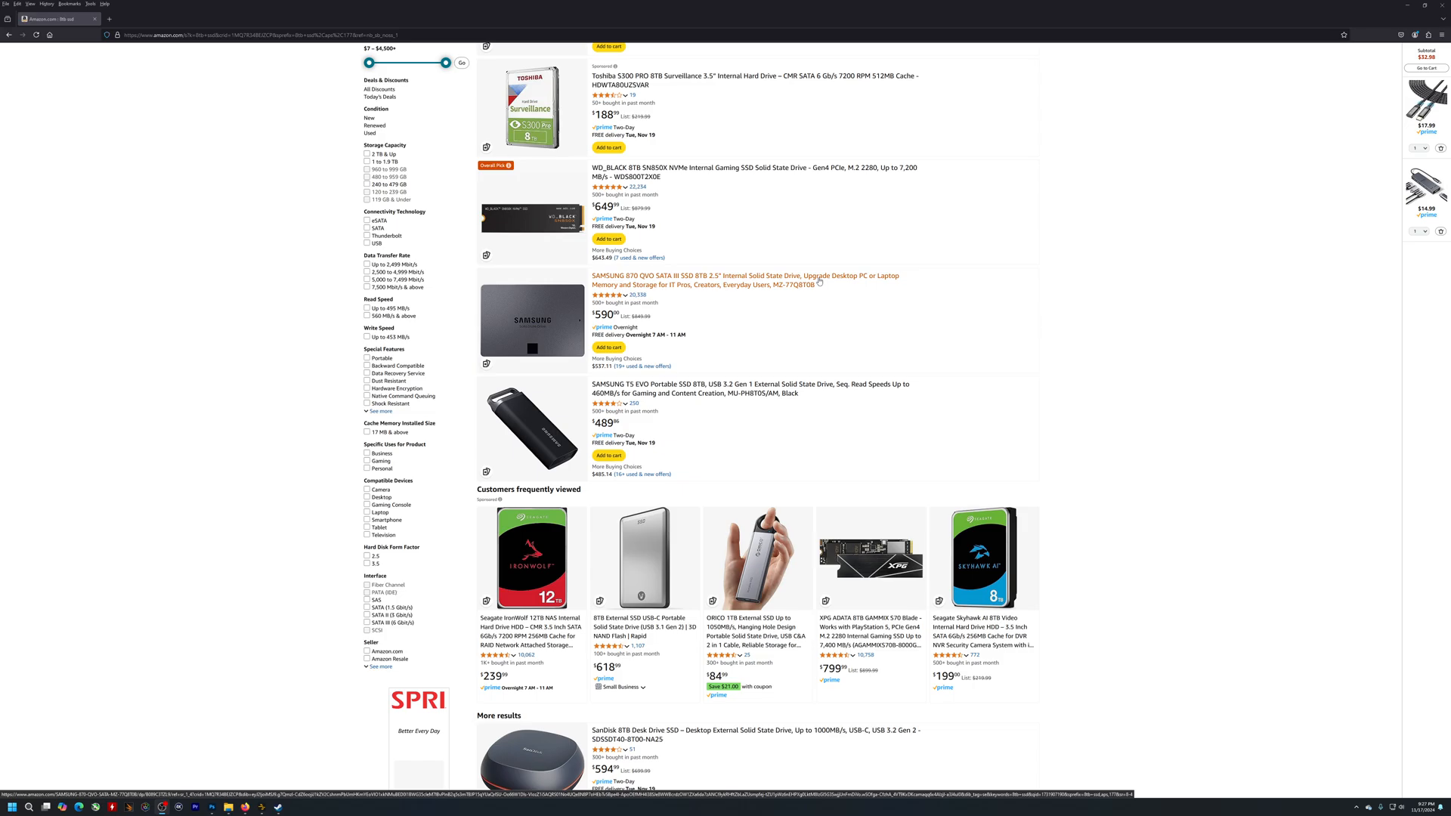
pyautogui.moveTo(948, 319)
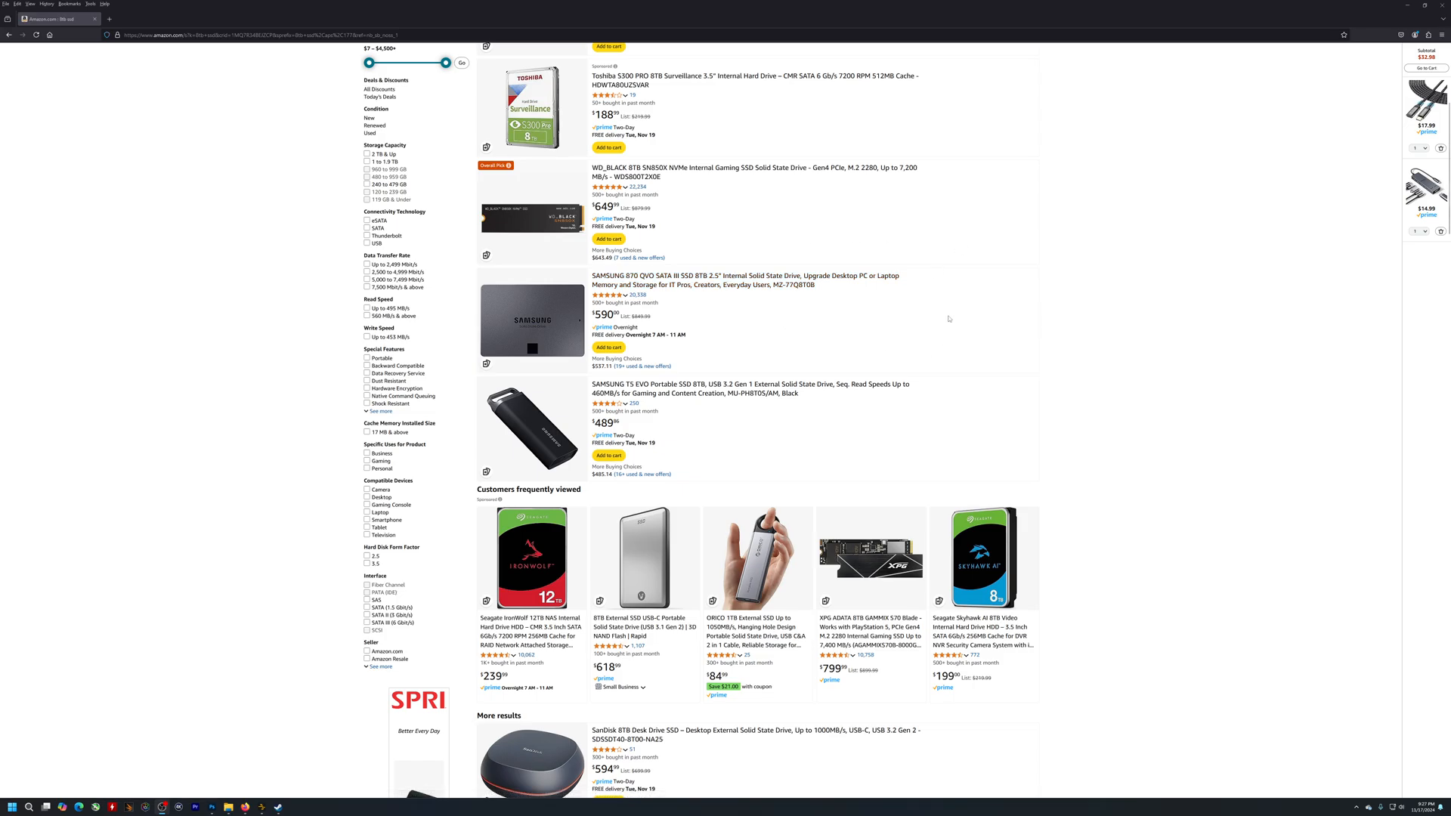